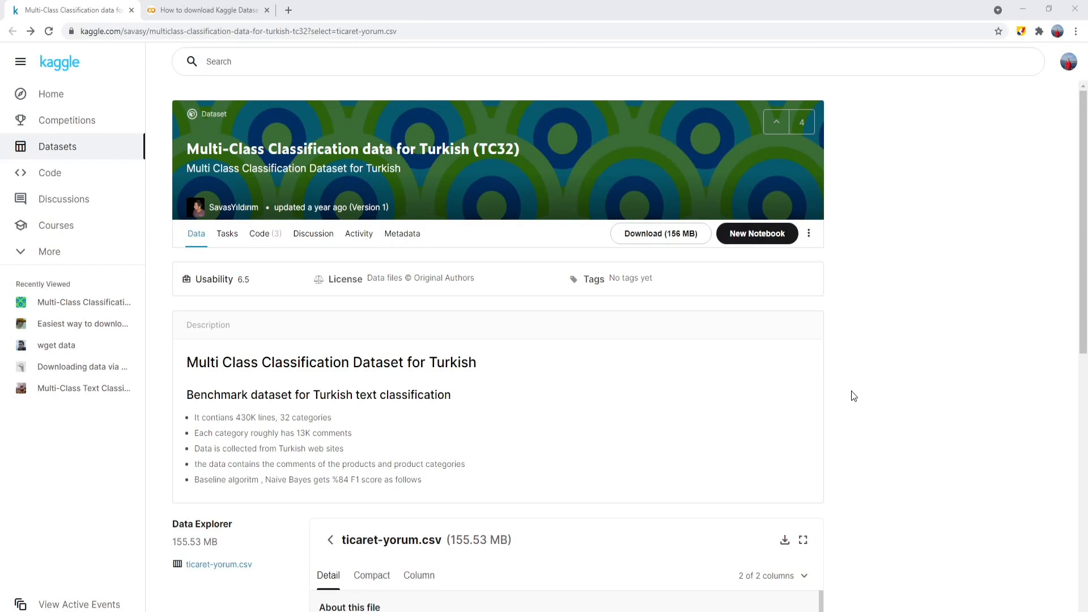
{"action": "mouse_move", "coordinate": [182, 366]}
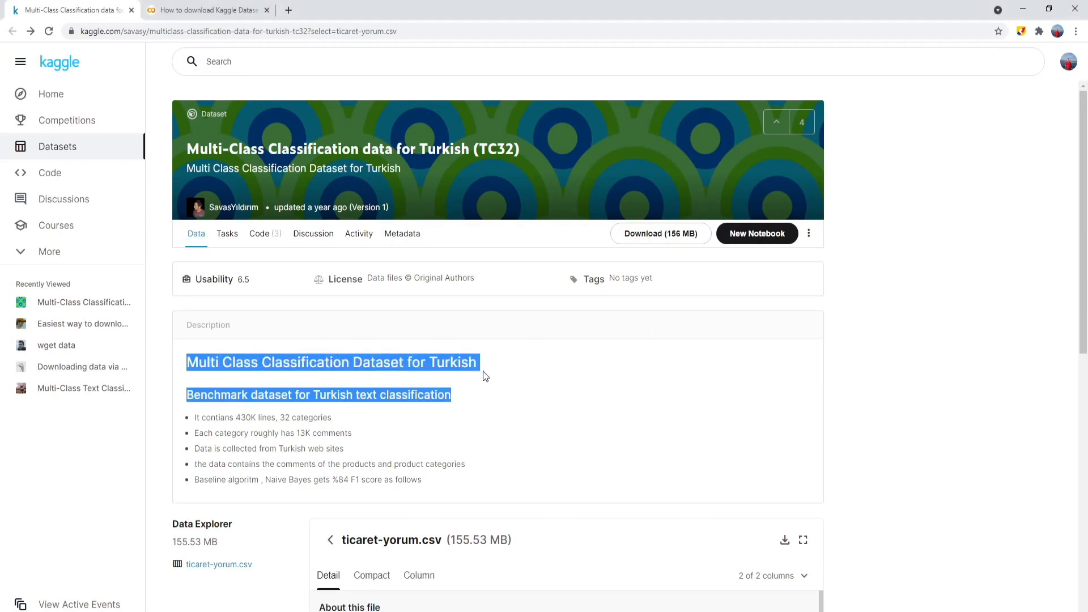
Go from the Kaggle profile avatar menu to the Account settings page.
{"action": "scroll", "scroll_direction": "down", "scroll_amount": 3}
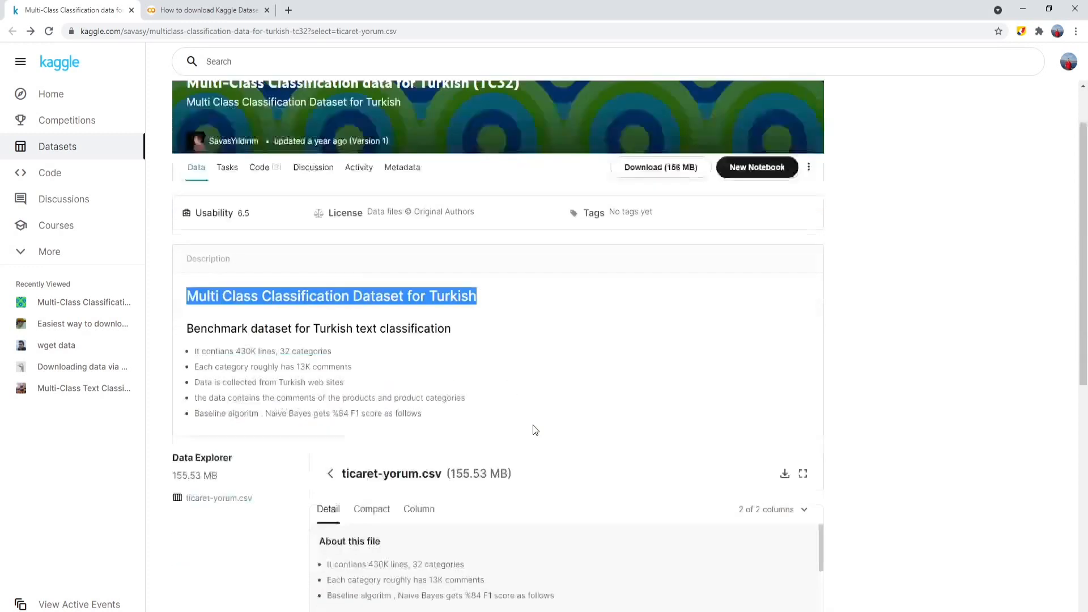
{"action": "scroll", "scroll_direction": "down", "scroll_amount": 3}
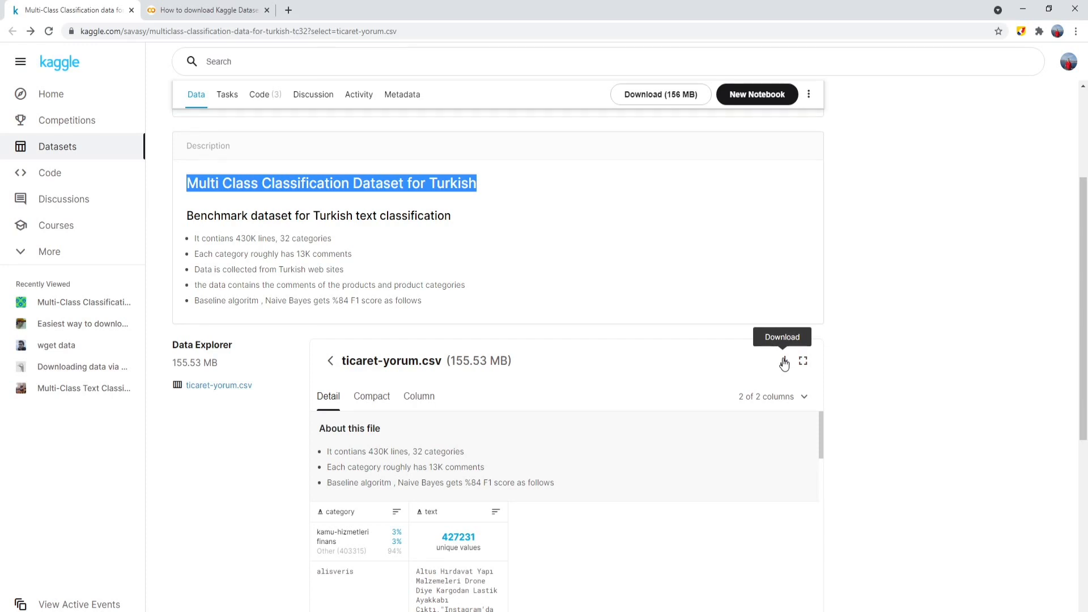
{"action": "mouse_move", "coordinate": [602, 342]}
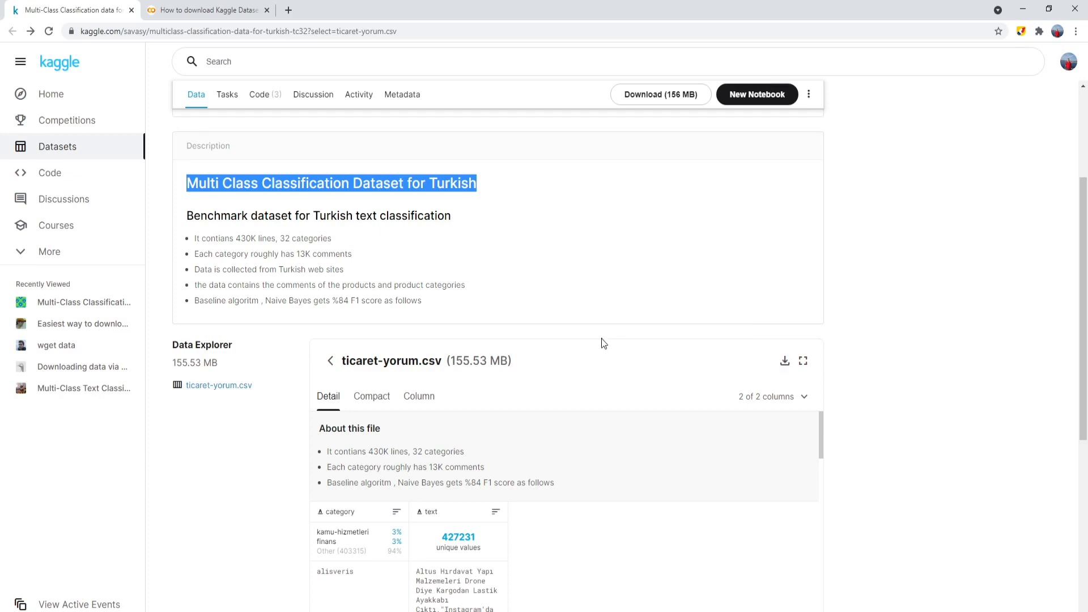
{"action": "mouse_move", "coordinate": [590, 291]}
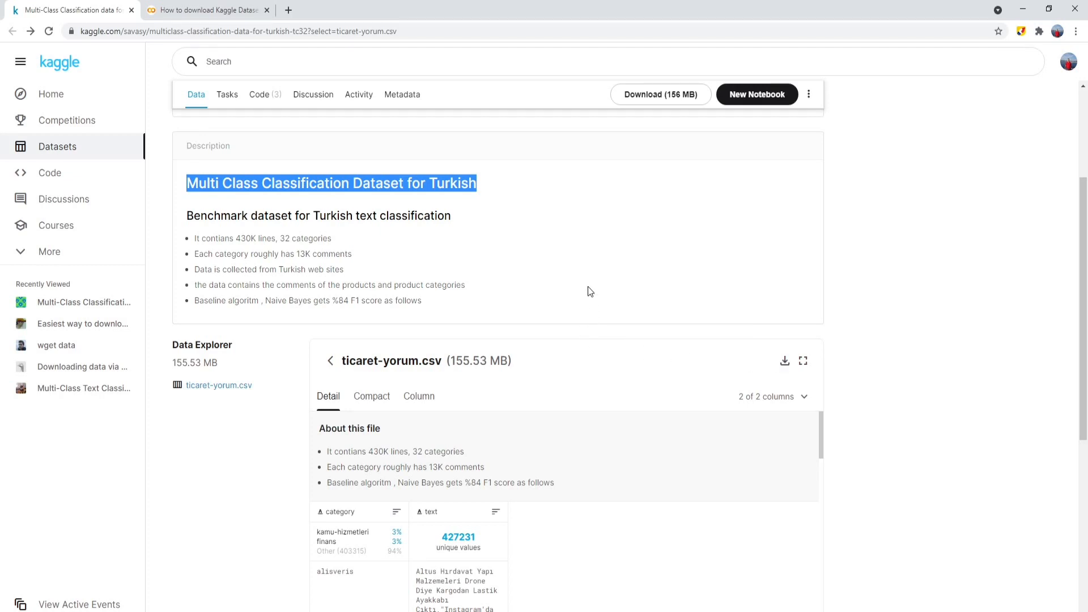
{"action": "scroll", "scroll_direction": "up", "scroll_amount": 3}
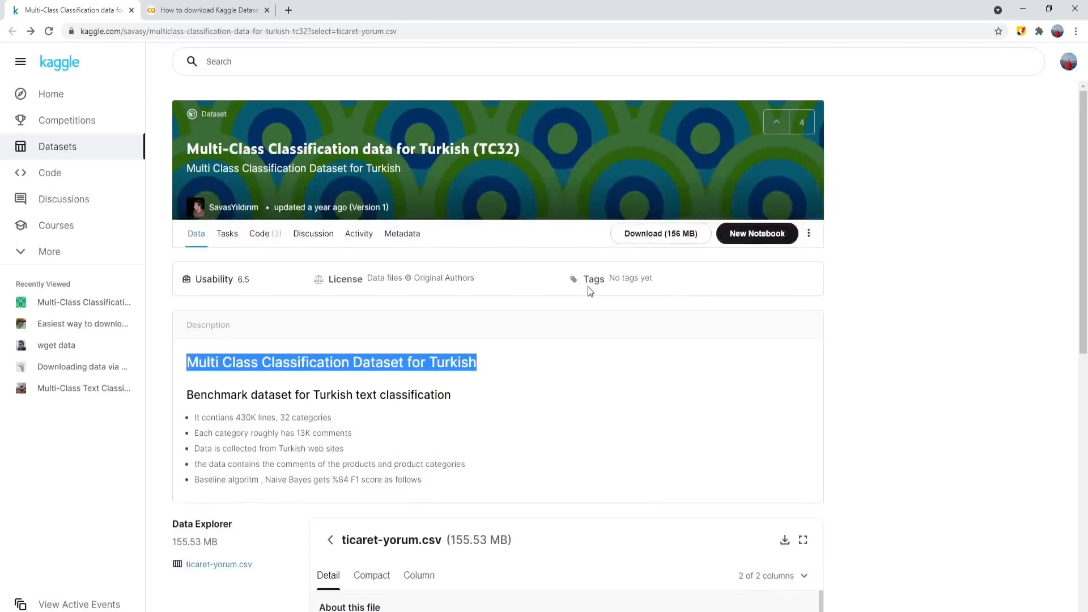
{"action": "mouse_move", "coordinate": [1071, 62]}
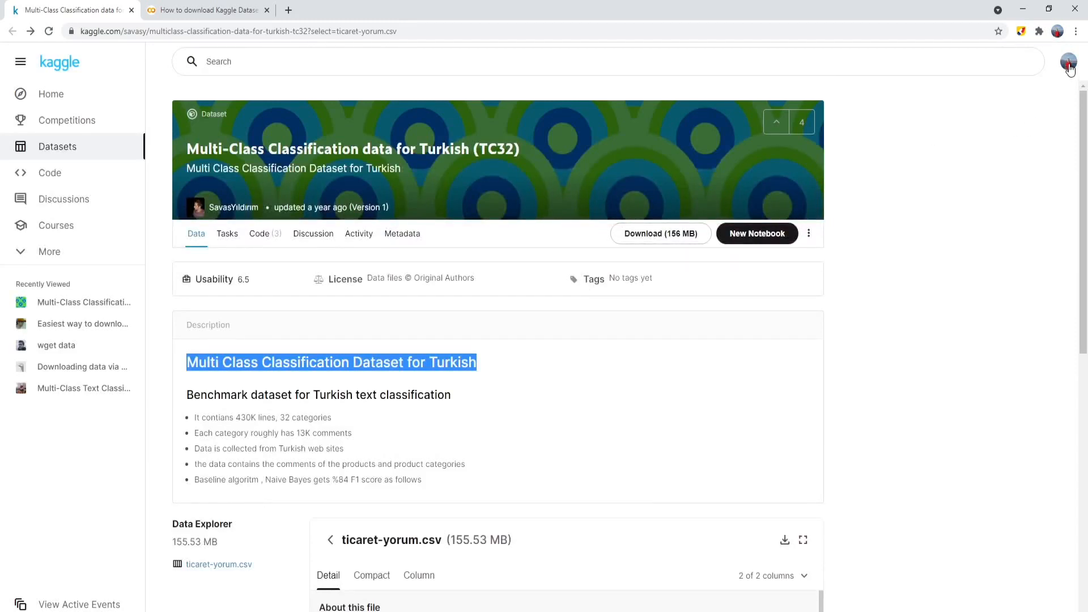
{"action": "left_click", "coordinate": [1071, 67]}
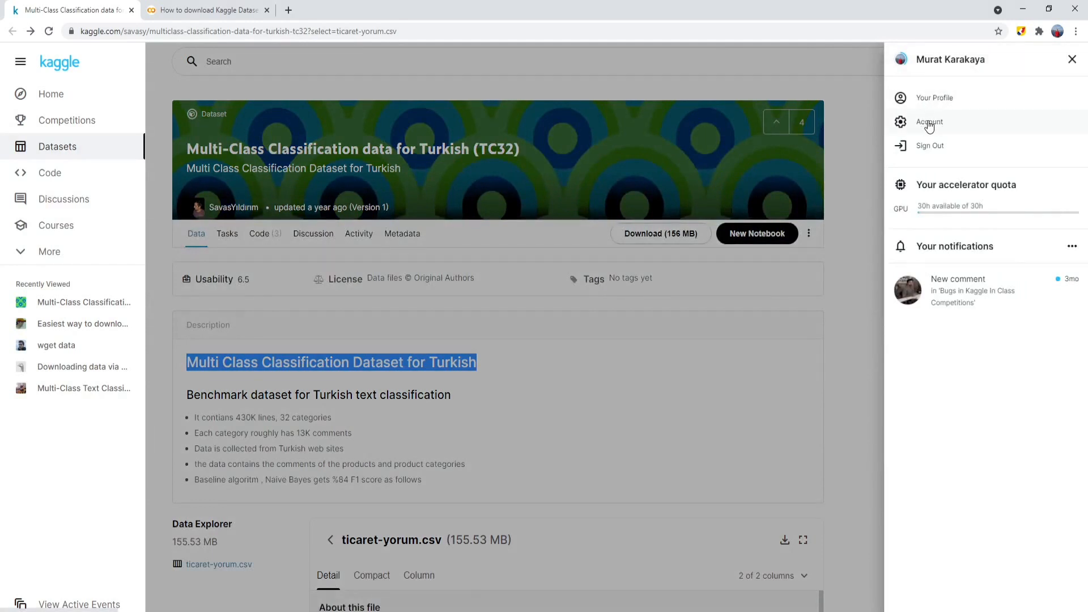
{"action": "left_click", "coordinate": [928, 121]}
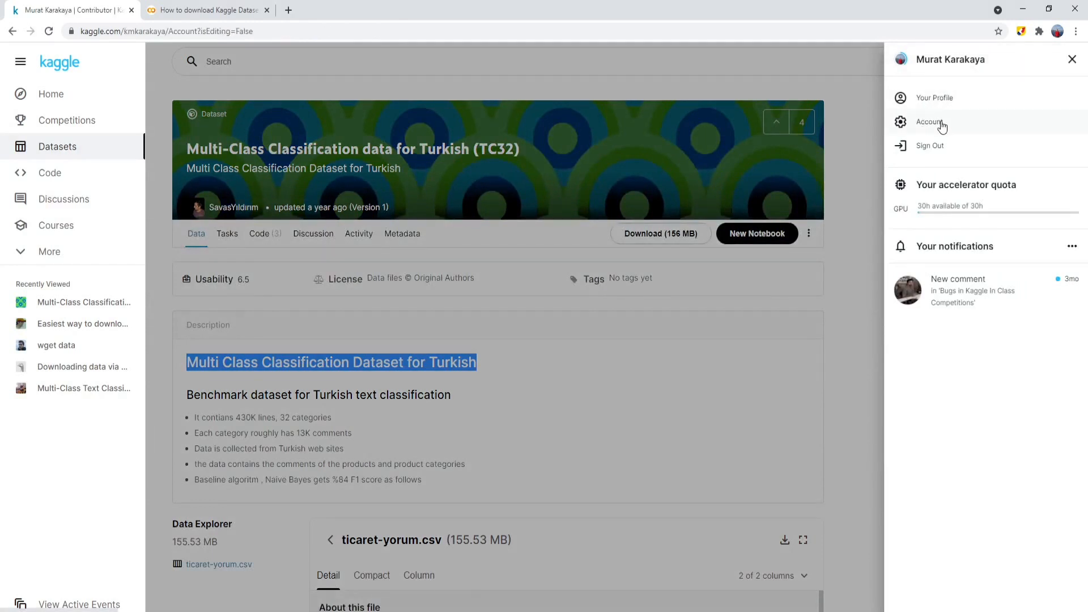
{"action": "left_click", "coordinate": [929, 121]}
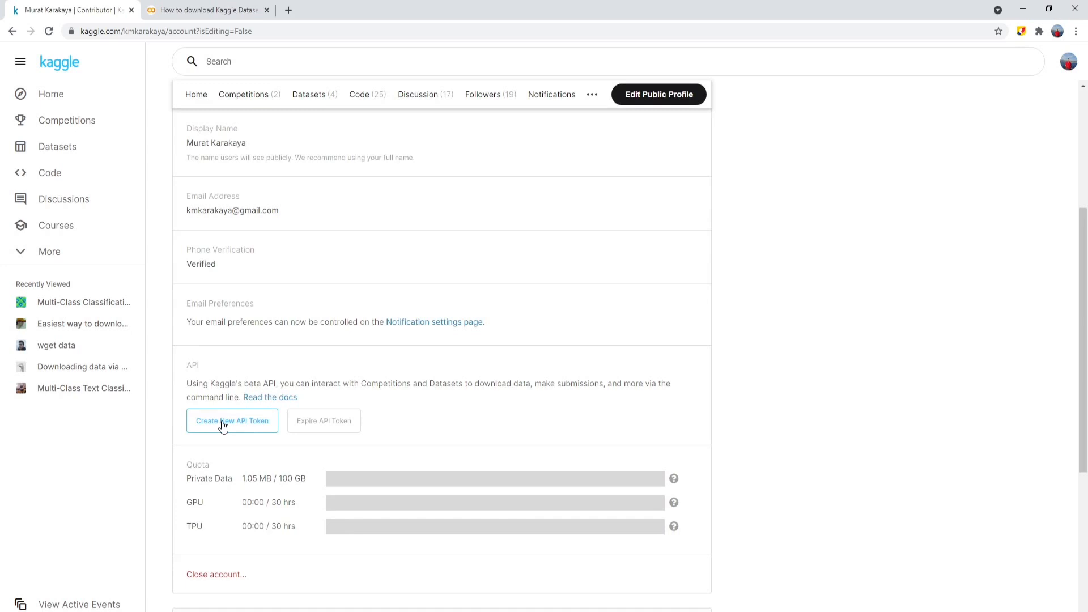
Create a new API token in the API section so kaggle.json downloads.
{"action": "left_click", "coordinate": [231, 421]}
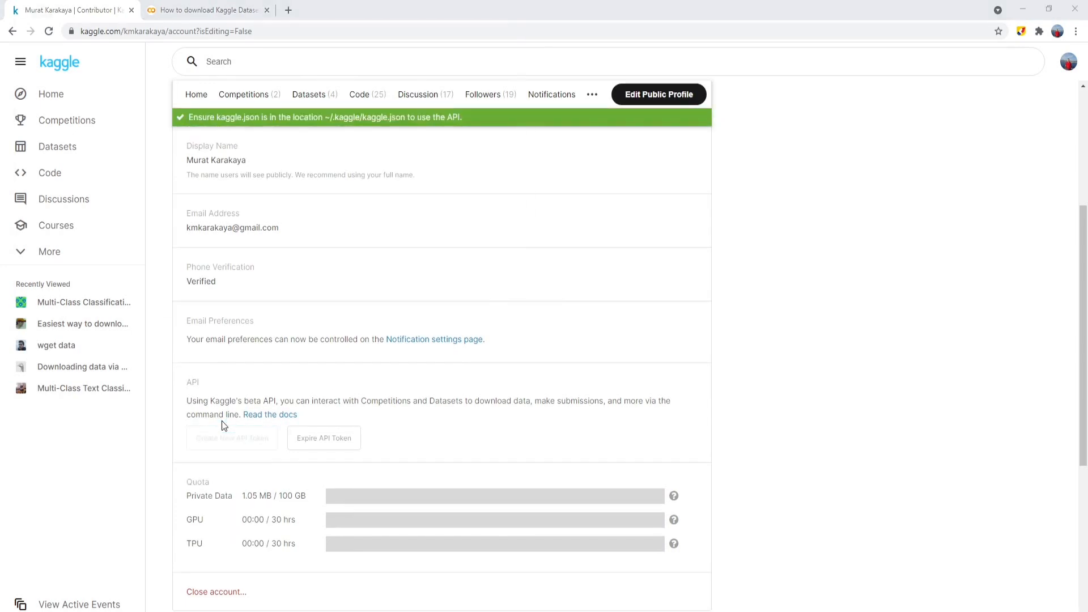
{"action": "left_click", "coordinate": [231, 437]}
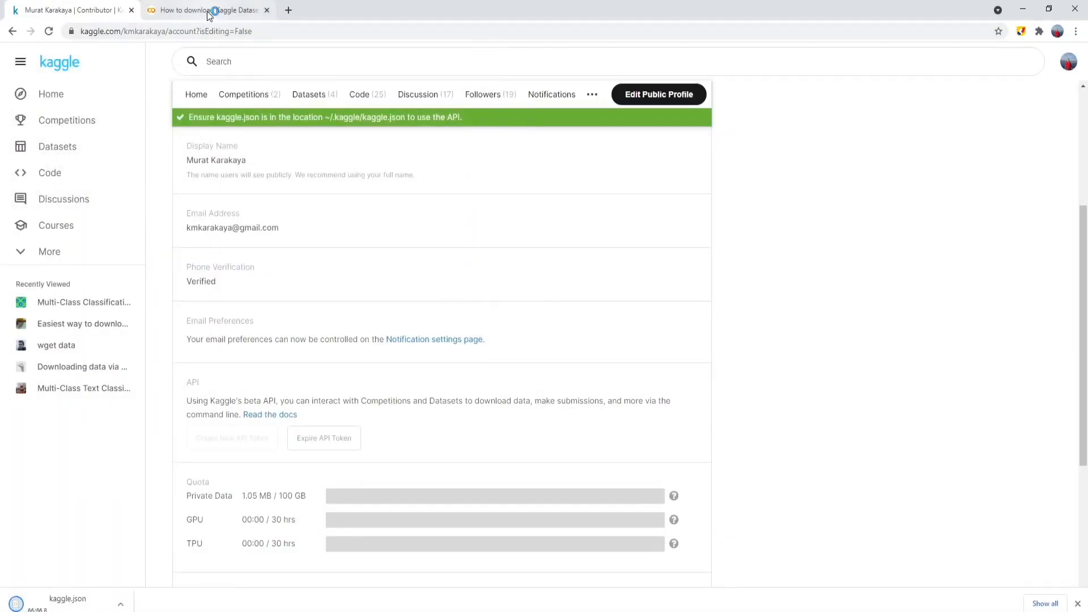
Run the Colab notebook's first cell importing pandas and os.
{"action": "left_click", "coordinate": [208, 10]}
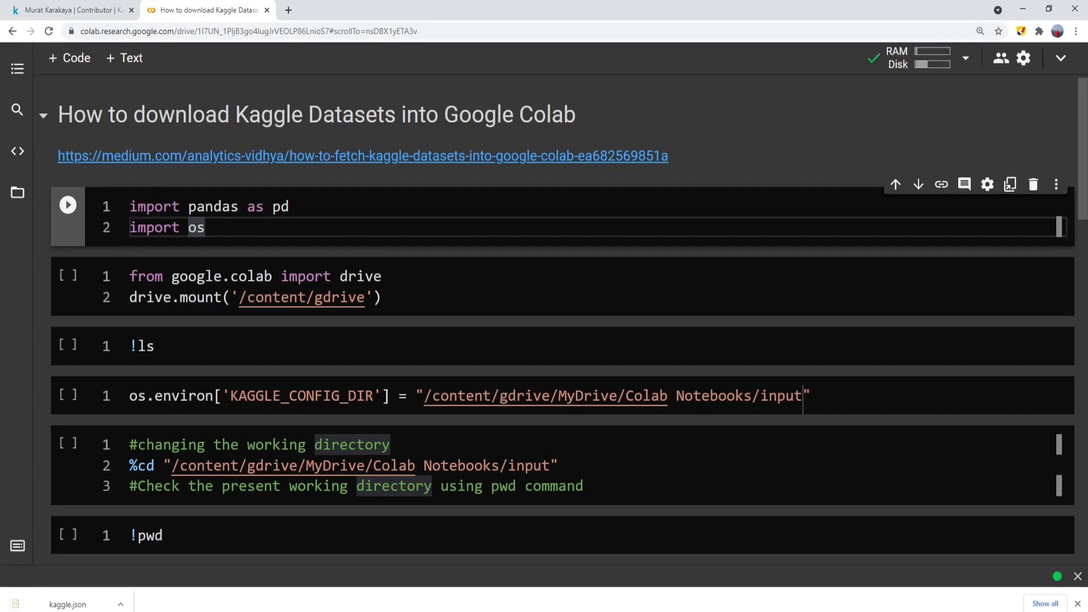
{"action": "left_click", "coordinate": [67, 204]}
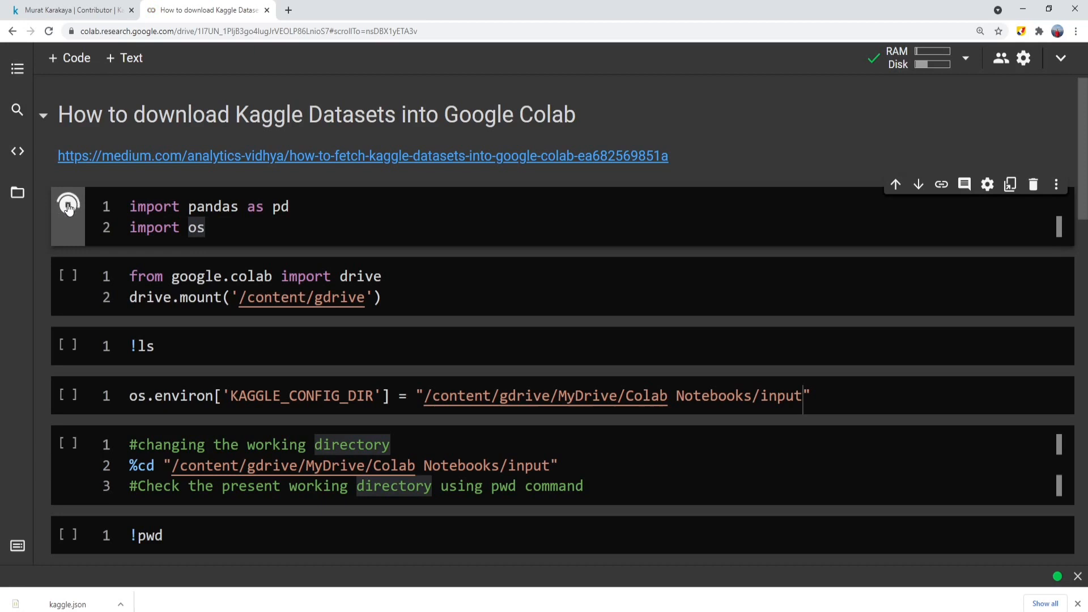
{"action": "left_click", "coordinate": [67, 205]}
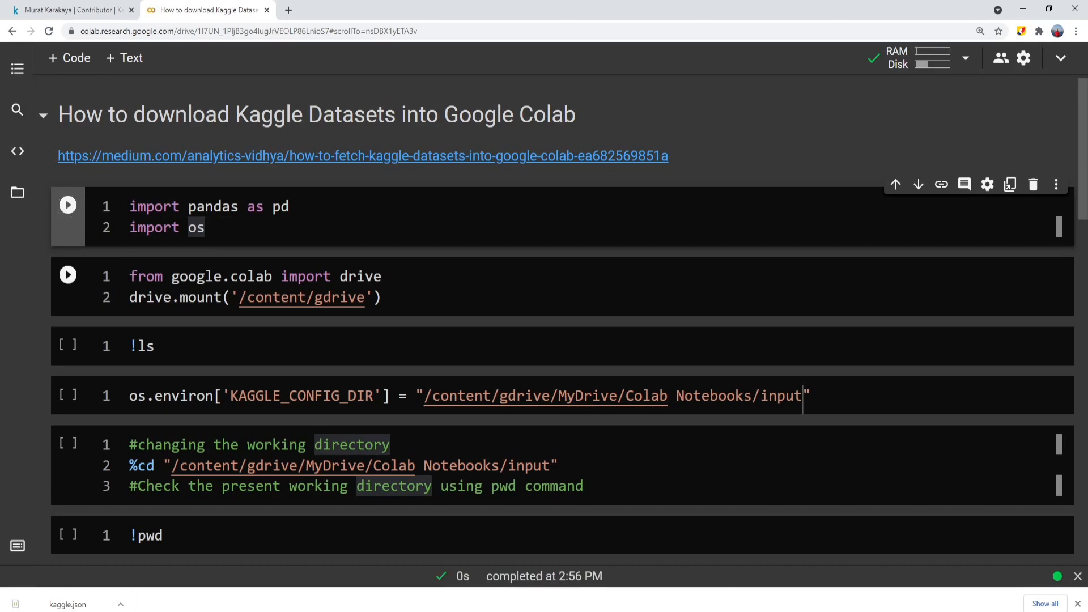
{"action": "mouse_move", "coordinate": [68, 276]}
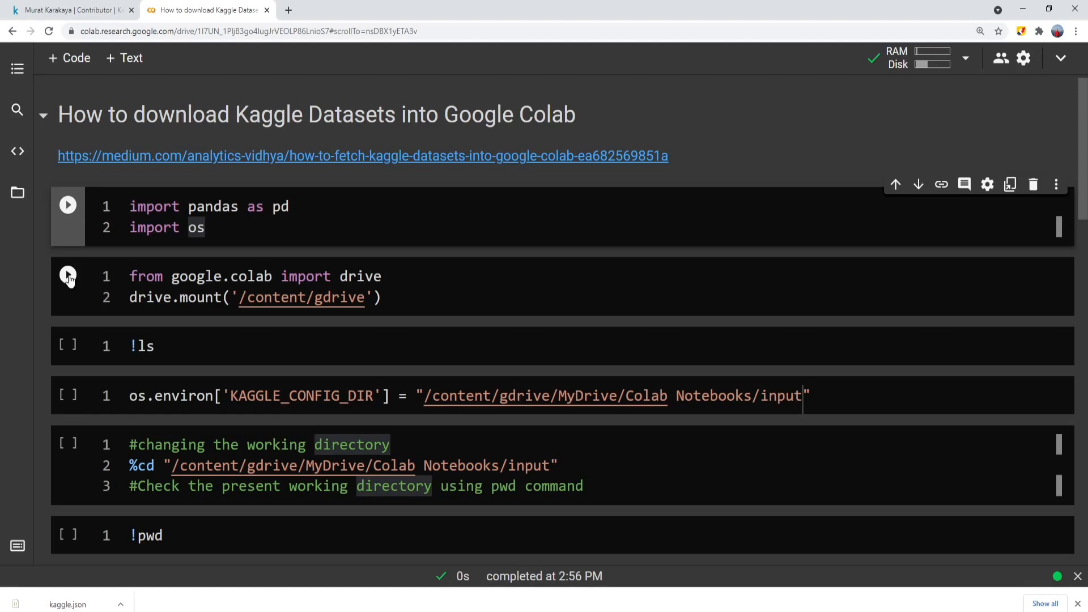
Run drive.mount and authorize it with the Google code so Drive mounts at /content/gdrive.
{"action": "left_click", "coordinate": [67, 275]}
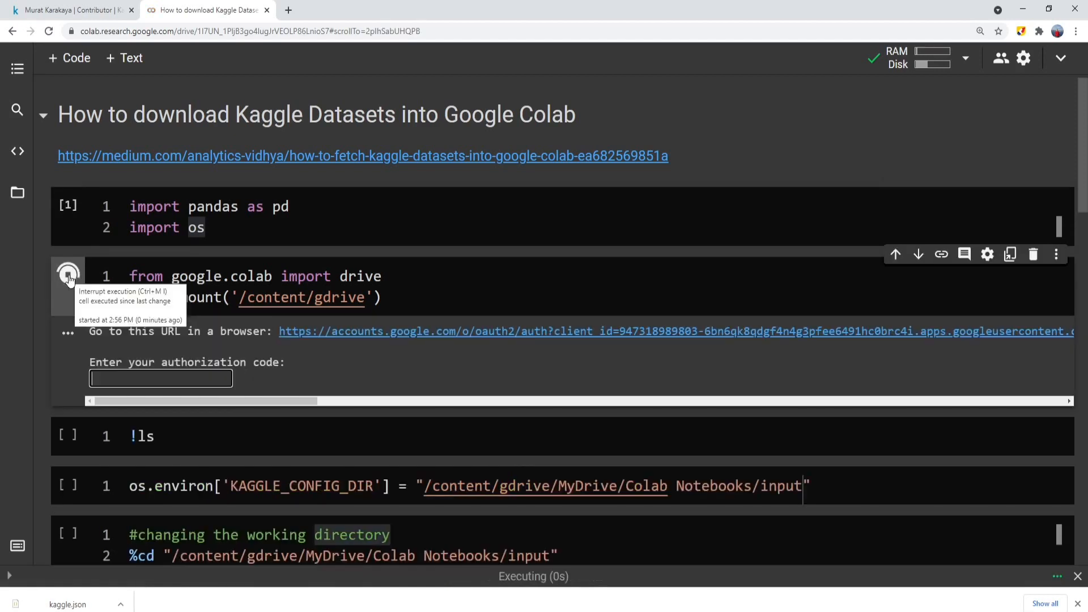
{"action": "mouse_move", "coordinate": [392, 339]}
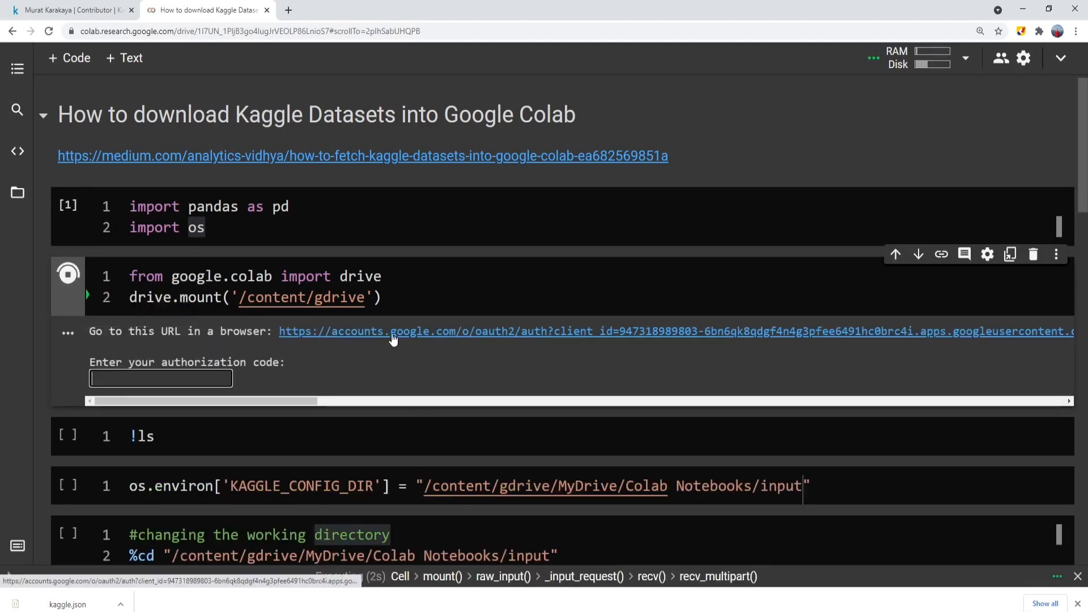
{"action": "left_click", "coordinate": [392, 331]}
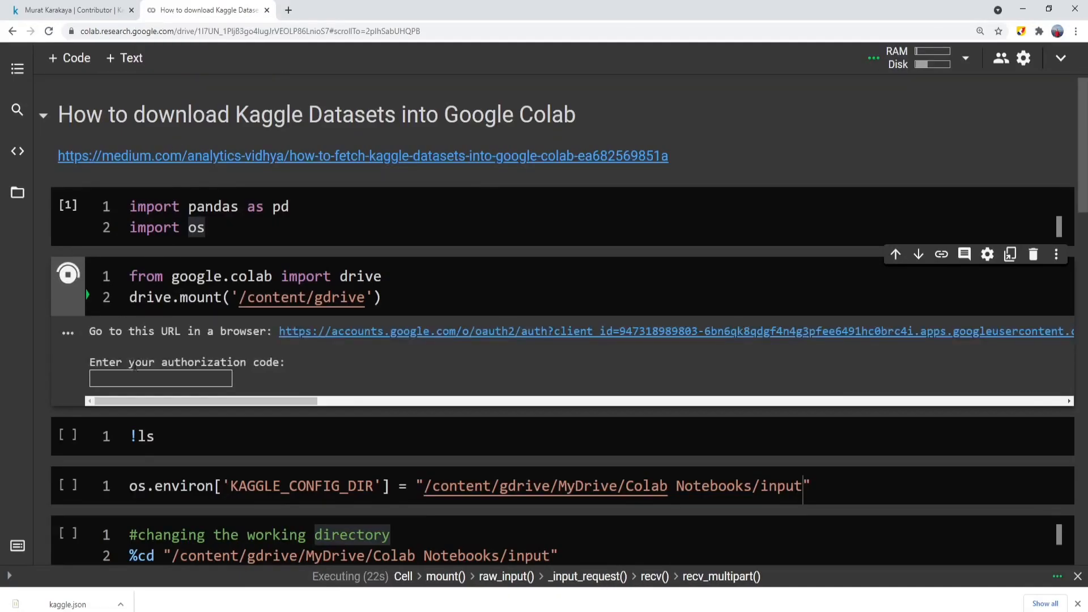
{"action": "left_click", "coordinate": [160, 378]}
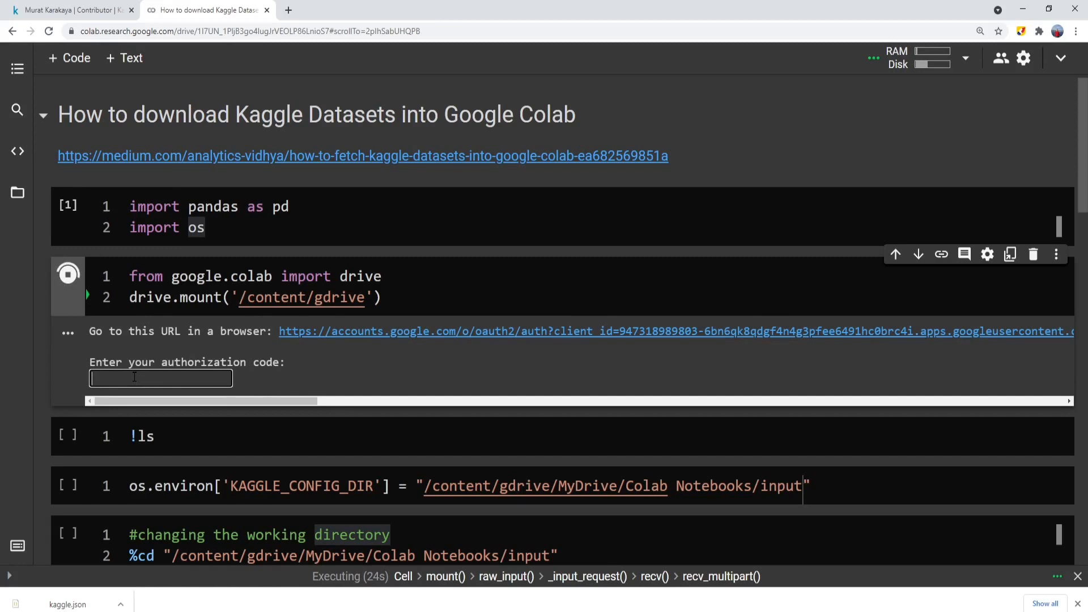
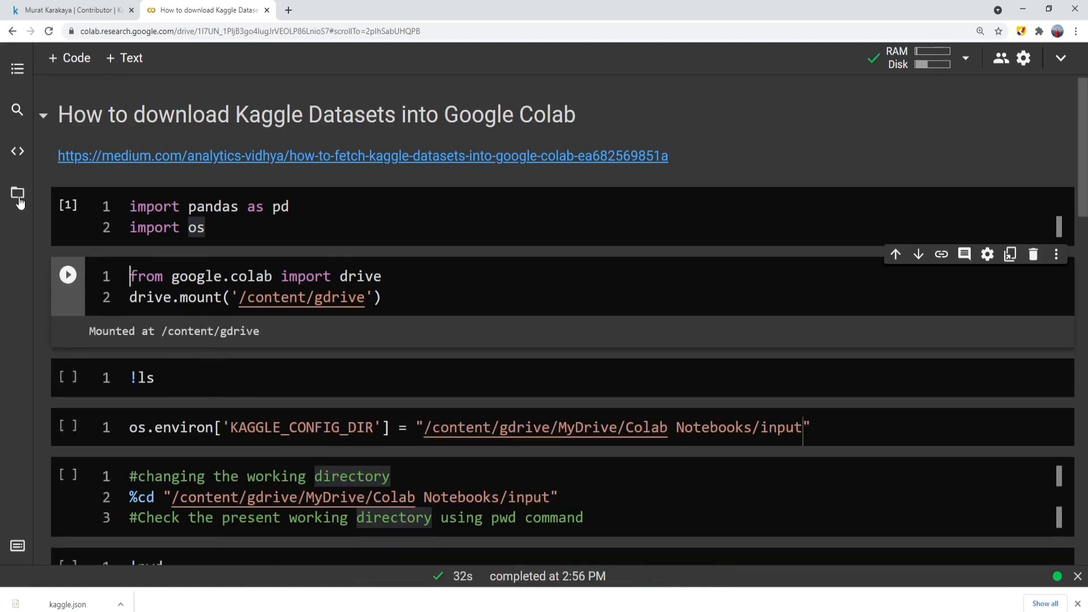
Run !ls to list gdrive and sample_data, checking the Files sidebar.
{"action": "left_click", "coordinate": [67, 377]}
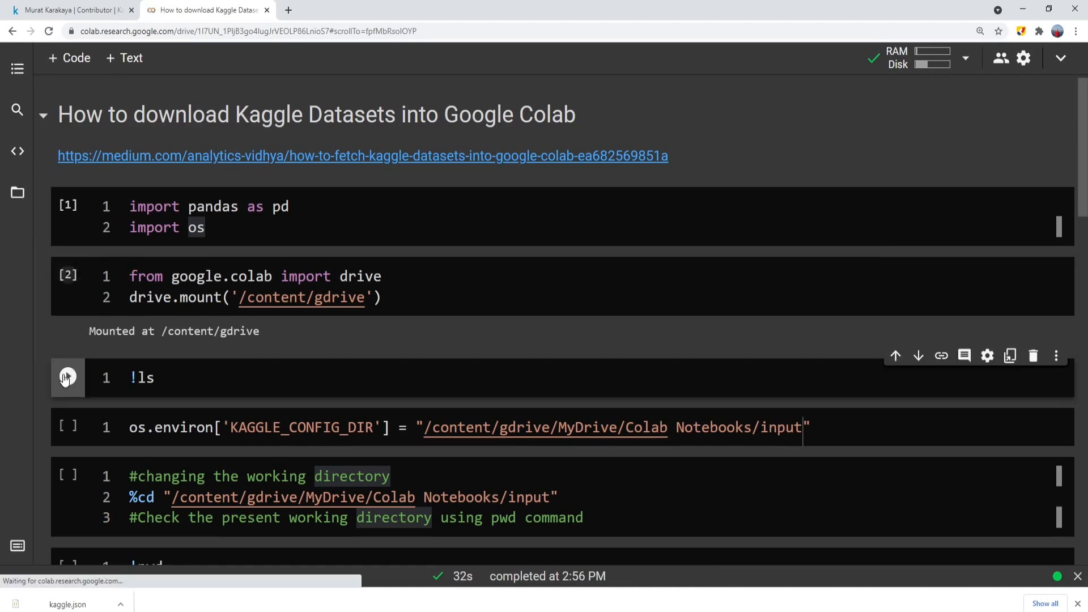
{"action": "left_click", "coordinate": [67, 377]}
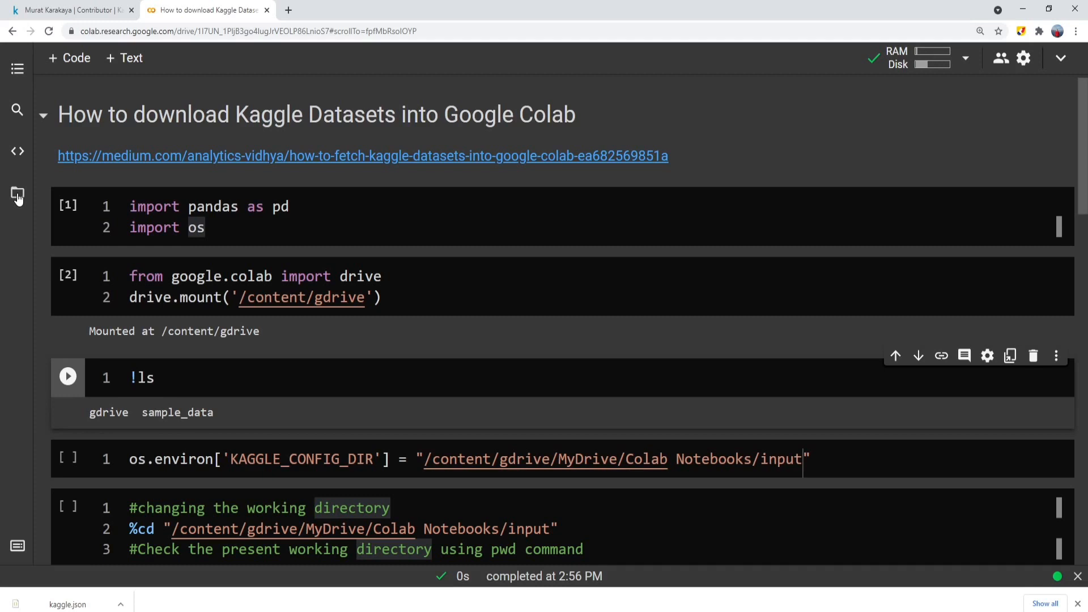
{"action": "left_click", "coordinate": [17, 195]}
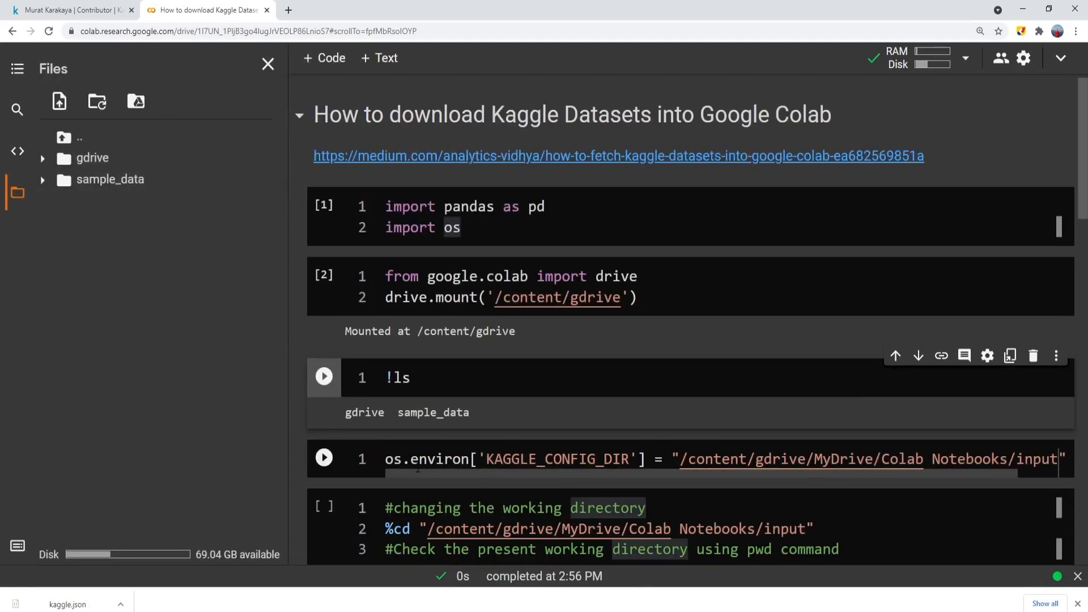
{"action": "left_click", "coordinate": [267, 63]}
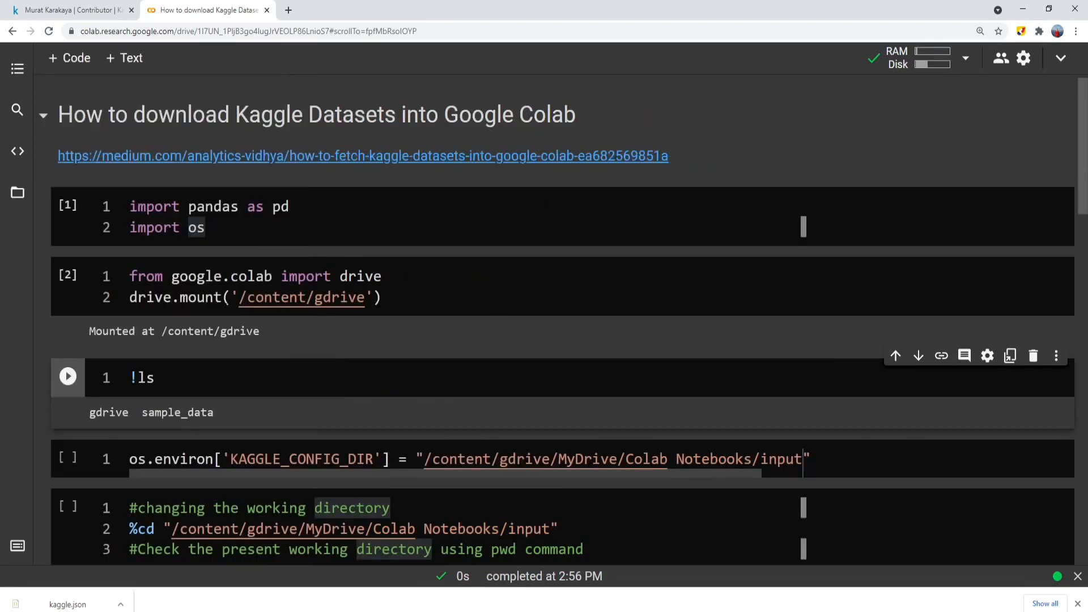
{"action": "left_click", "coordinate": [174, 459]}
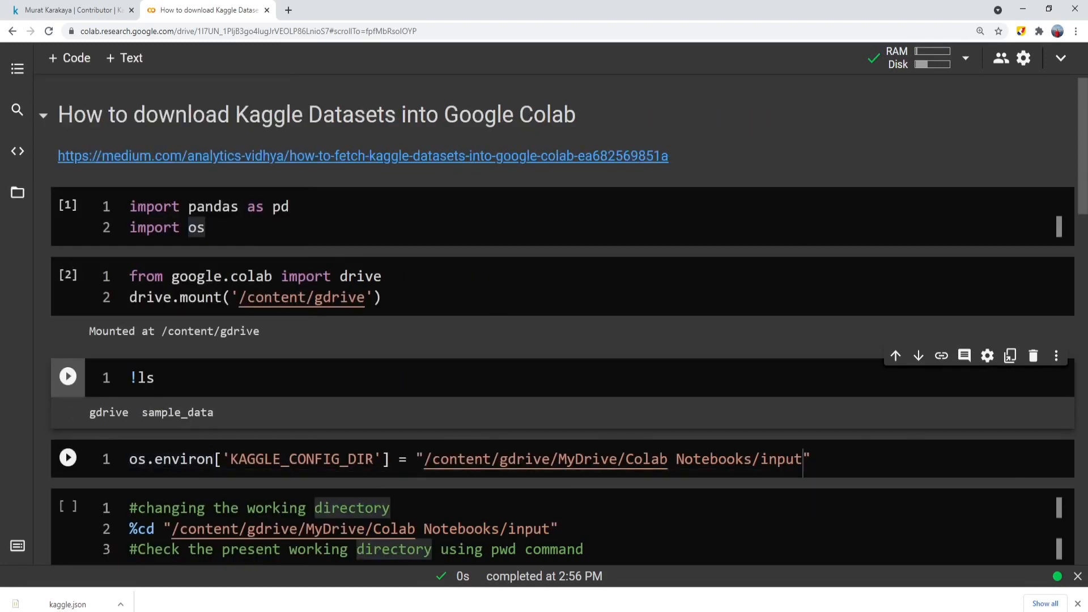
Browse gdrive > MyDrive > Colab Notebooks in the Files panel to locate the input folder.
{"action": "double_click", "coordinate": [545, 459]}
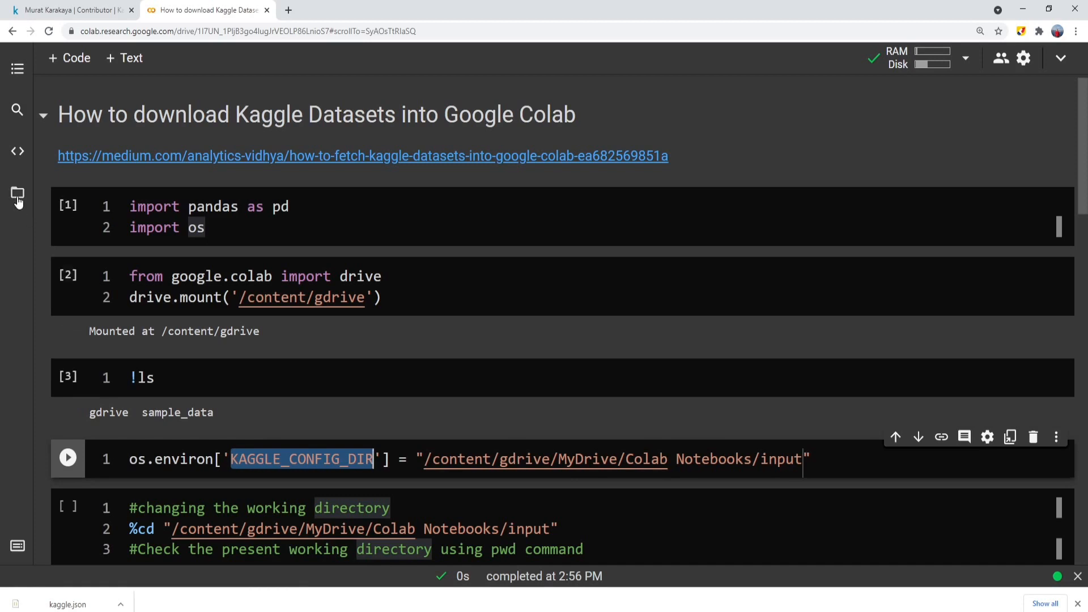
{"action": "left_click", "coordinate": [17, 194]}
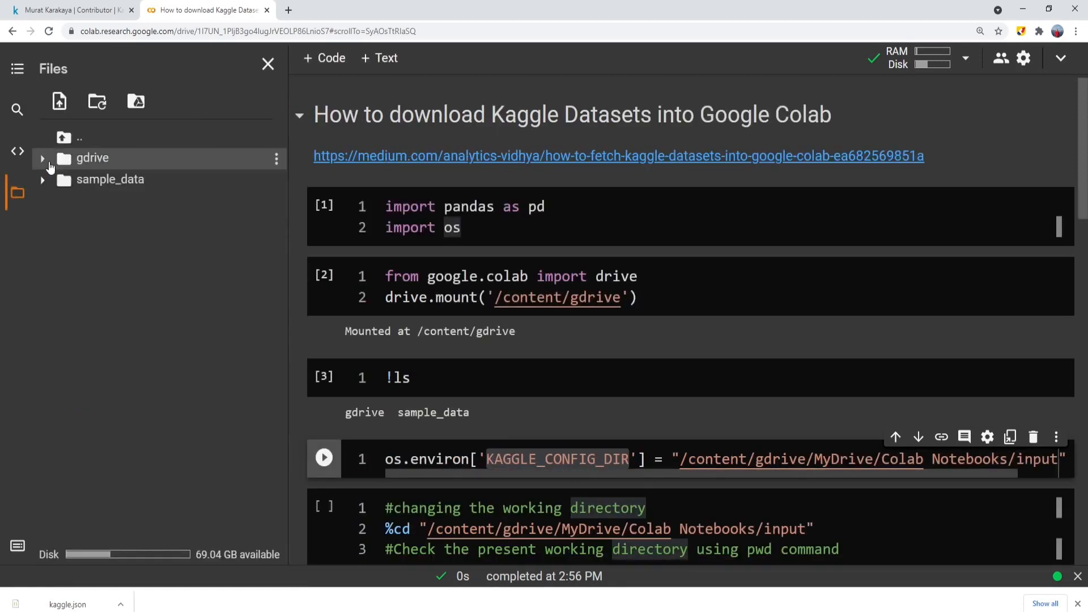
{"action": "left_click", "coordinate": [42, 157]}
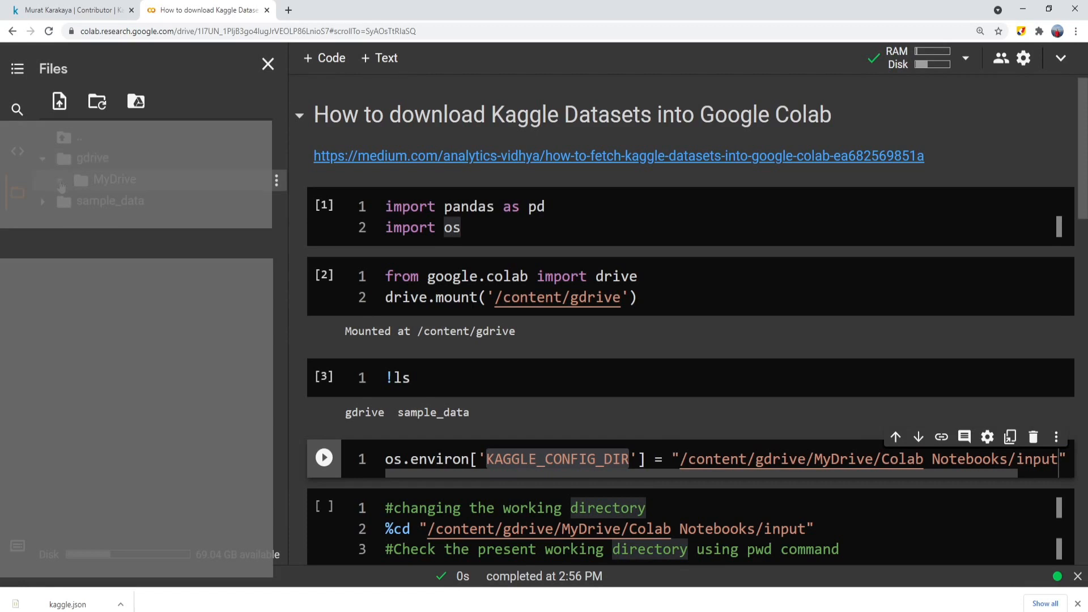
{"action": "left_click", "coordinate": [60, 179]}
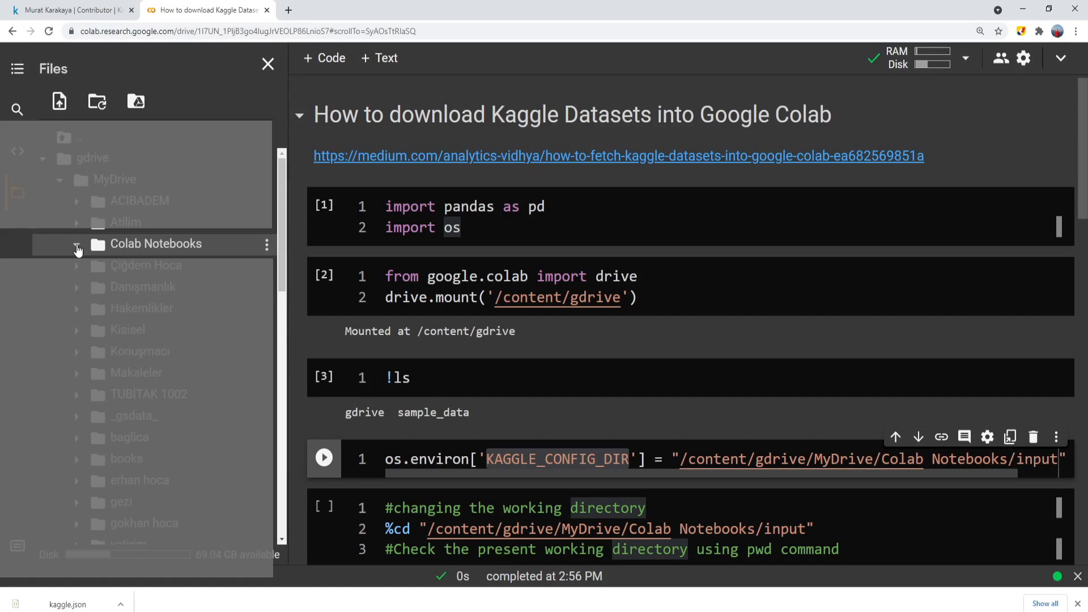
{"action": "left_click", "coordinate": [77, 248]}
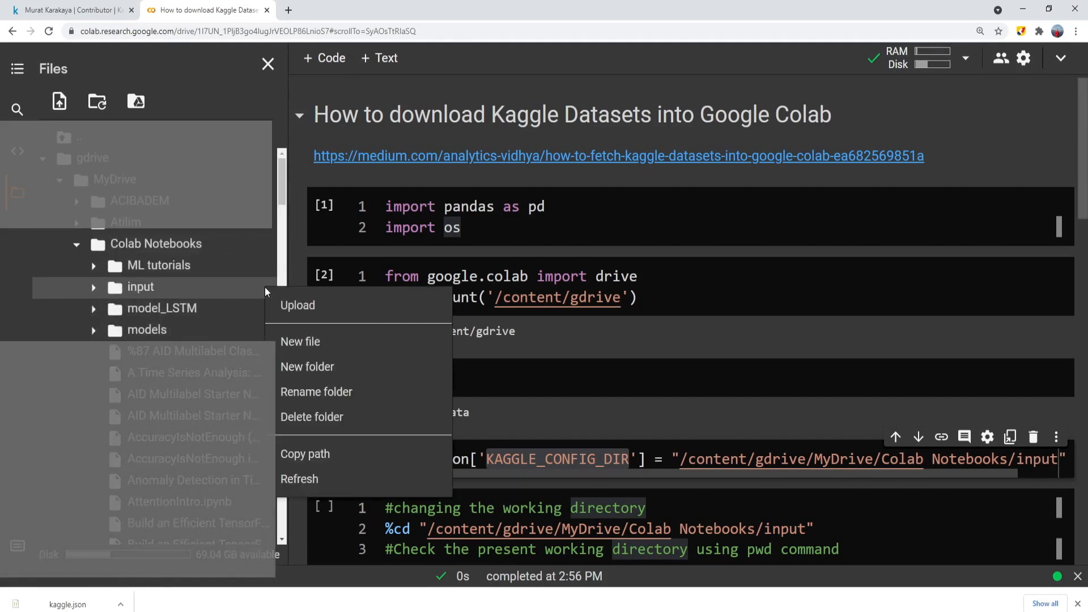
{"action": "mouse_move", "coordinate": [305, 453]}
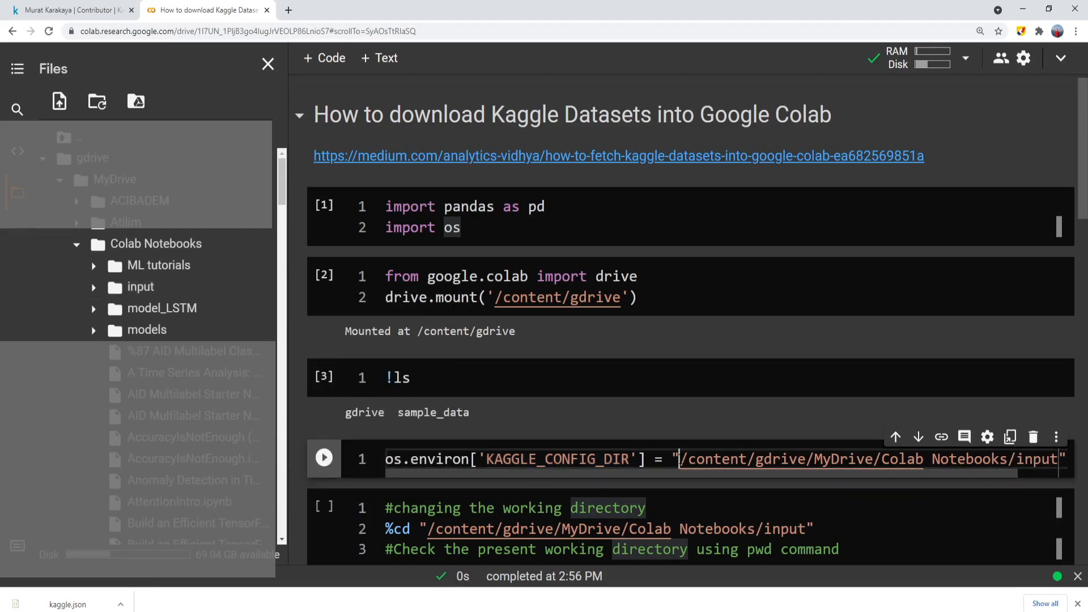
Point KAGGLE_CONFIG_DIR at /content/gdrive/MyDrive/Colab Notebooks/input.
{"action": "left_click_drag", "start_coordinate": [679, 459], "coordinate": [1047, 459]}
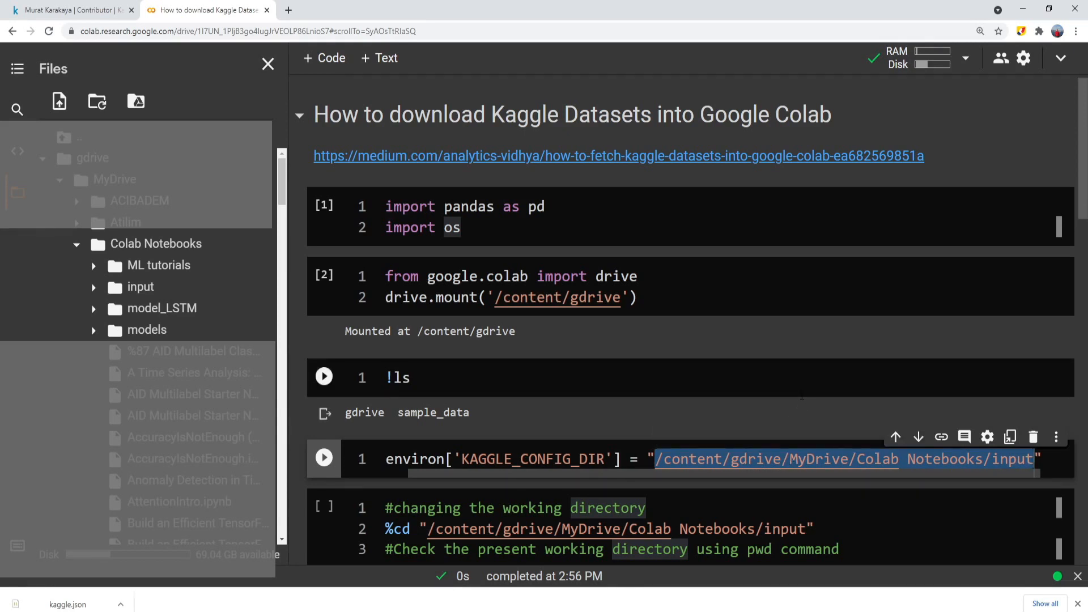
{"action": "mouse_move", "coordinate": [738, 407]}
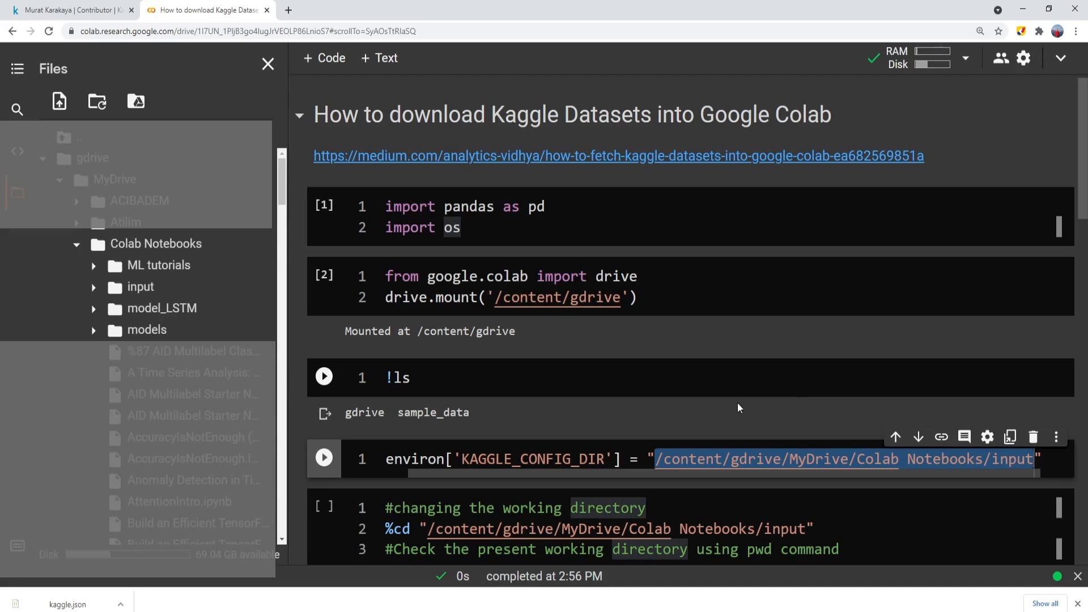
{"action": "left_click", "coordinate": [324, 376]}
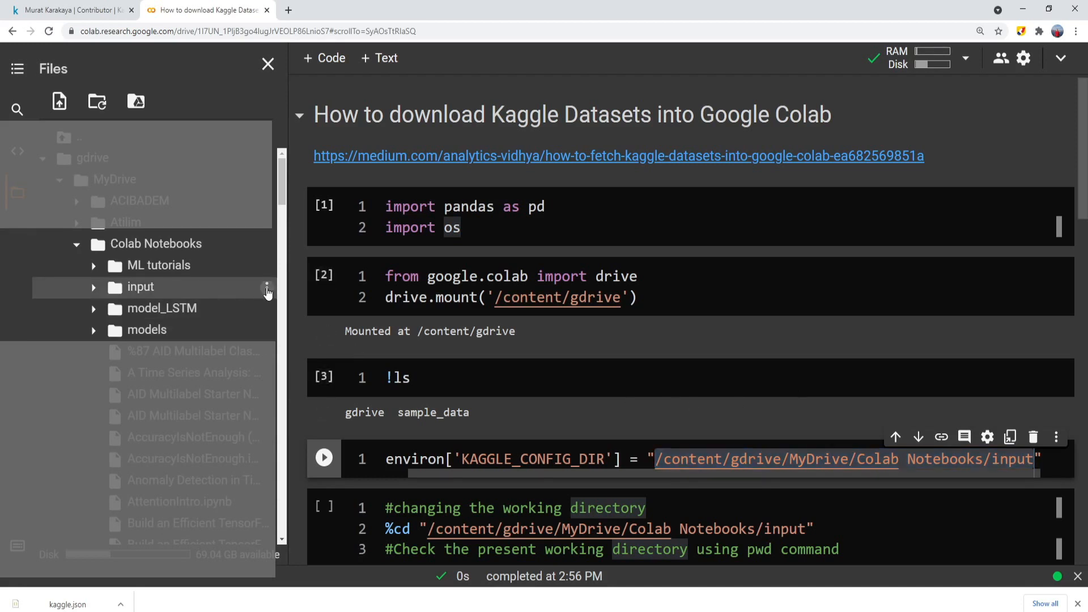
{"action": "left_click", "coordinate": [266, 286]}
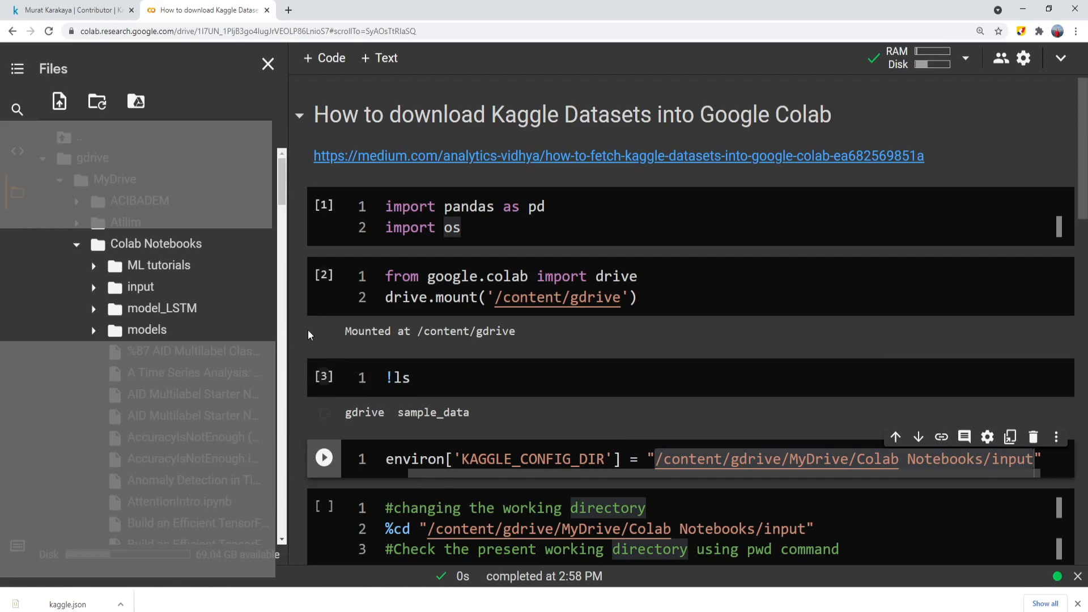
Run the KAGGLE_CONFIG_DIR cell and the %cd cell switching to the Drive input folder.
{"action": "scroll", "scroll_direction": "down", "scroll_amount": 3}
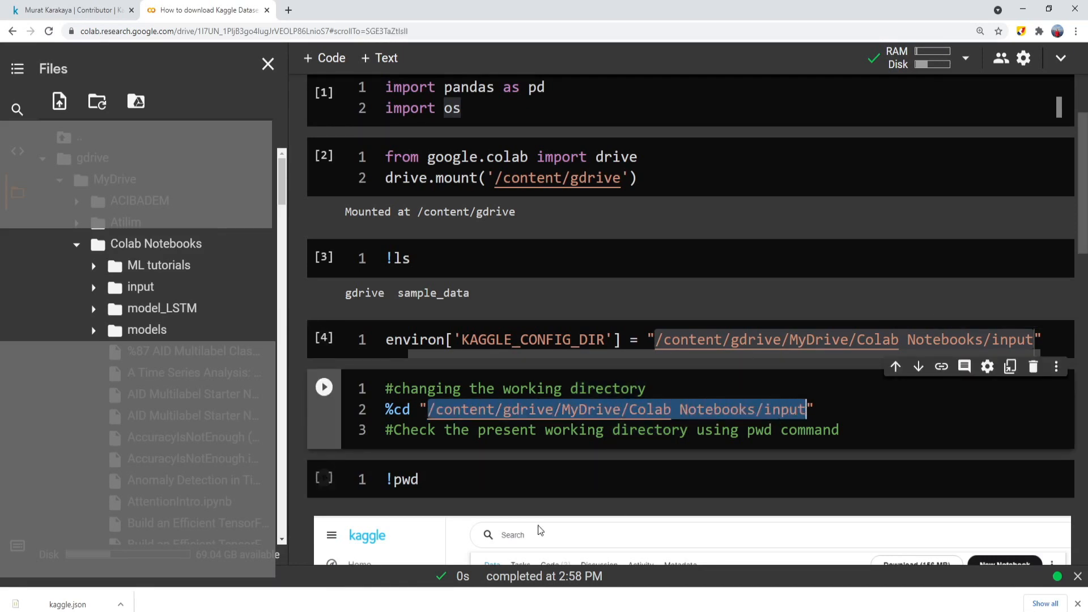
{"action": "left_click", "coordinate": [323, 387]}
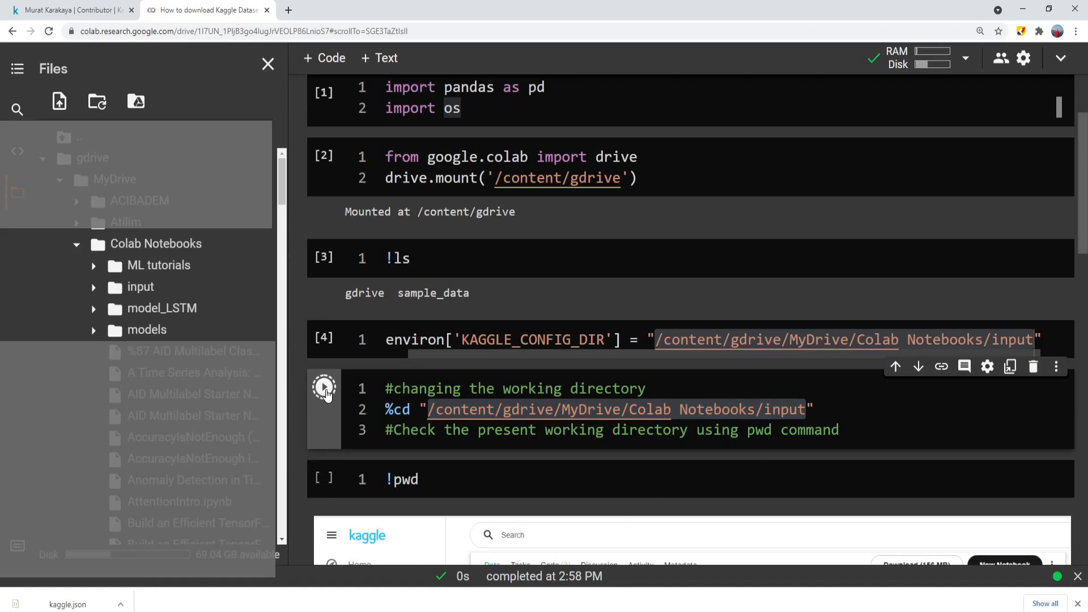
{"action": "left_click", "coordinate": [323, 386]}
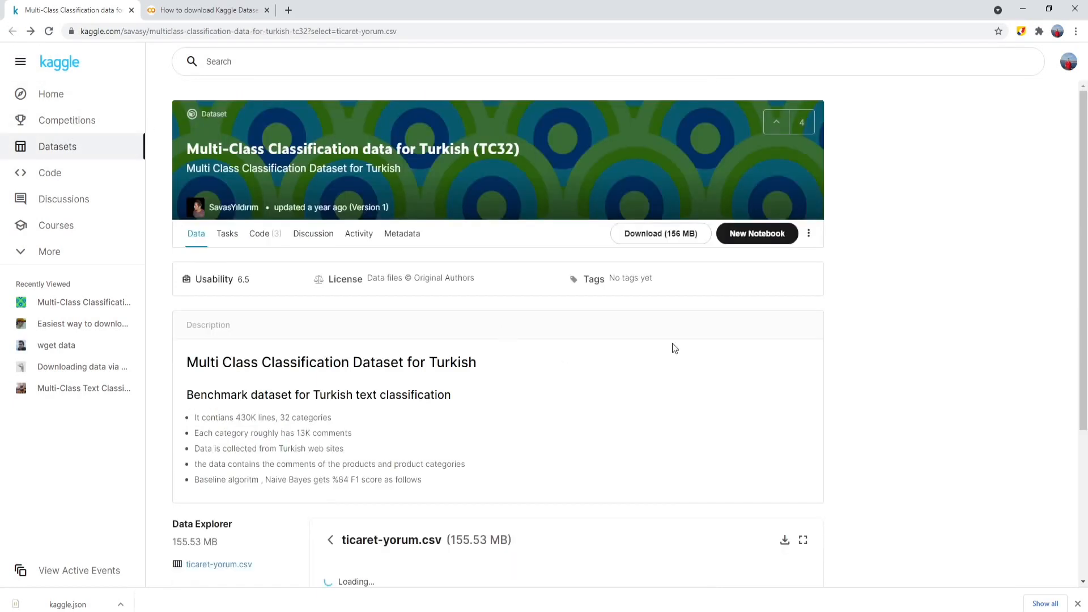
Copy the Kaggle API download command for the TC32 Turkish dataset and return to Colab.
{"action": "left_click", "coordinate": [809, 234]}
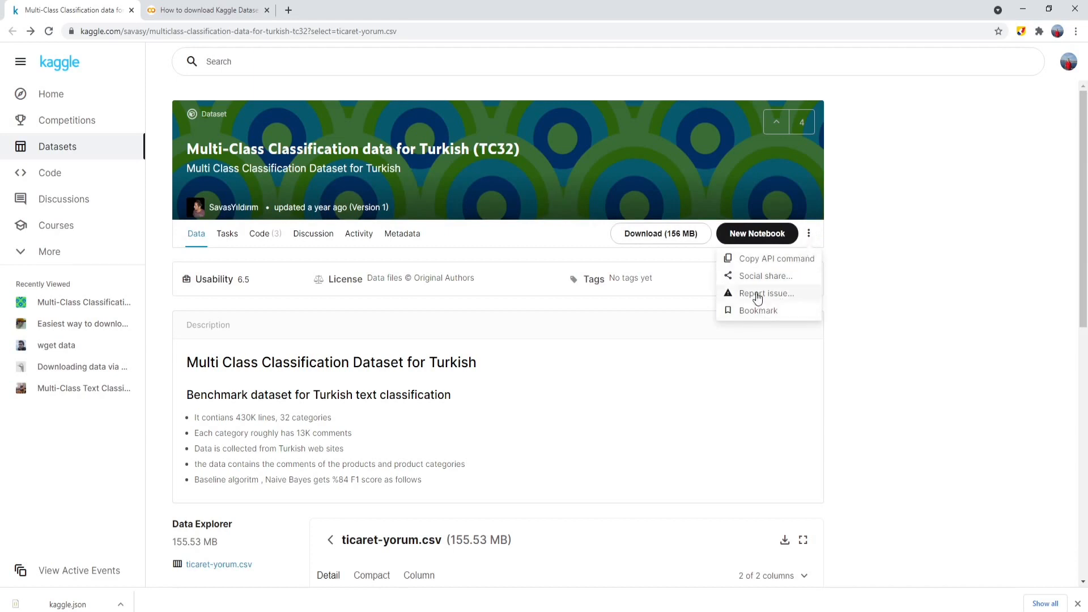
{"action": "left_click", "coordinate": [775, 258]}
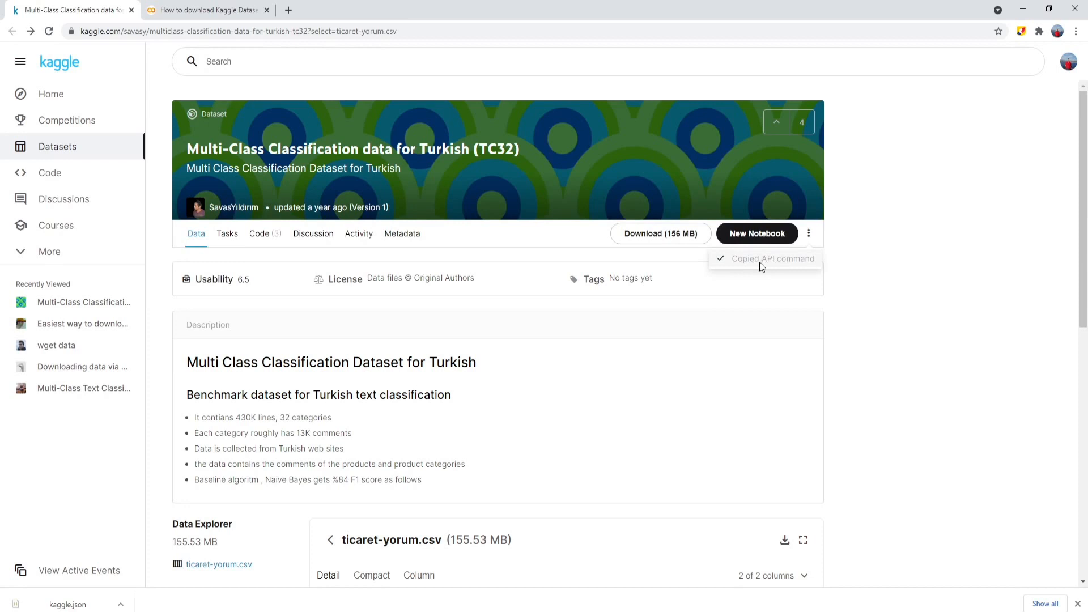
{"action": "left_click", "coordinate": [206, 10]}
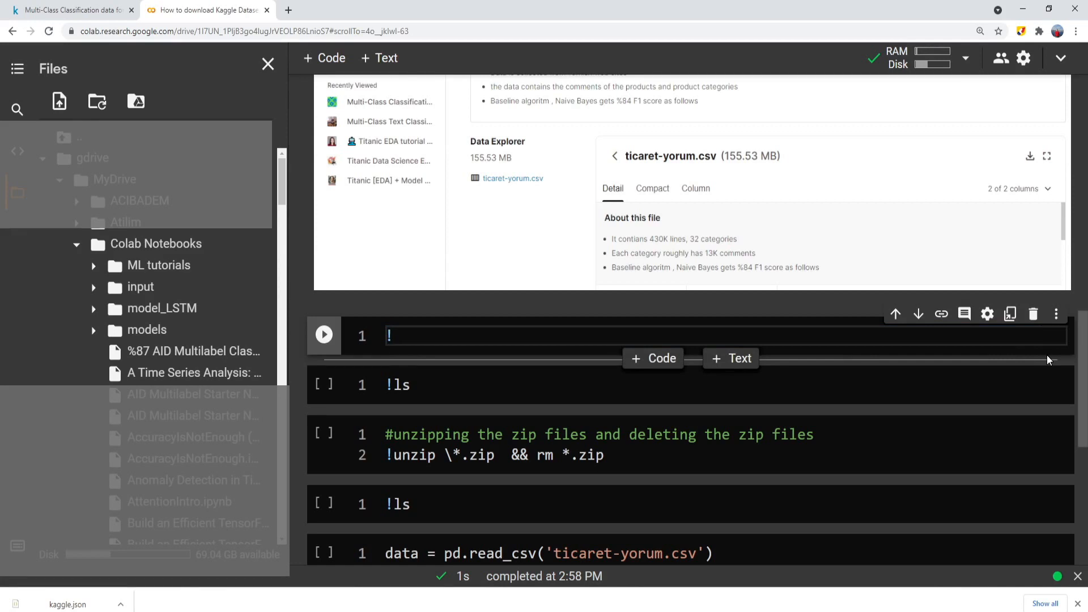
Run !kaggle datasets download -d savasy/multiclass-classification-data-for-turkish-tc32 into the input folder.
{"action": "type", "text": "kaggle datasets download -d savasy/multiclass-classification-data-for-turkish-tc32"}
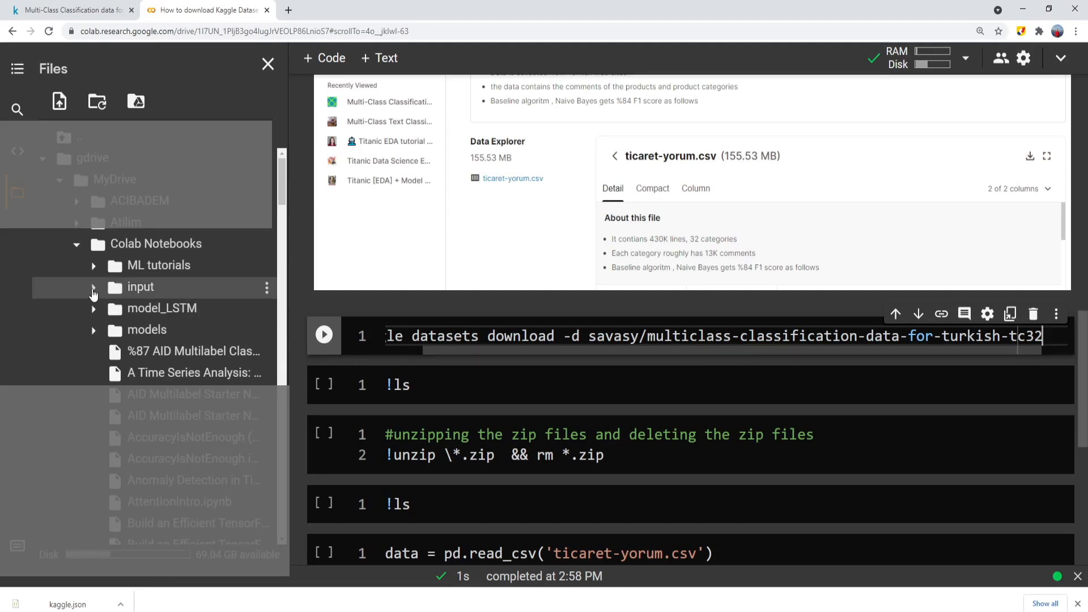
{"action": "left_click", "coordinate": [93, 286]}
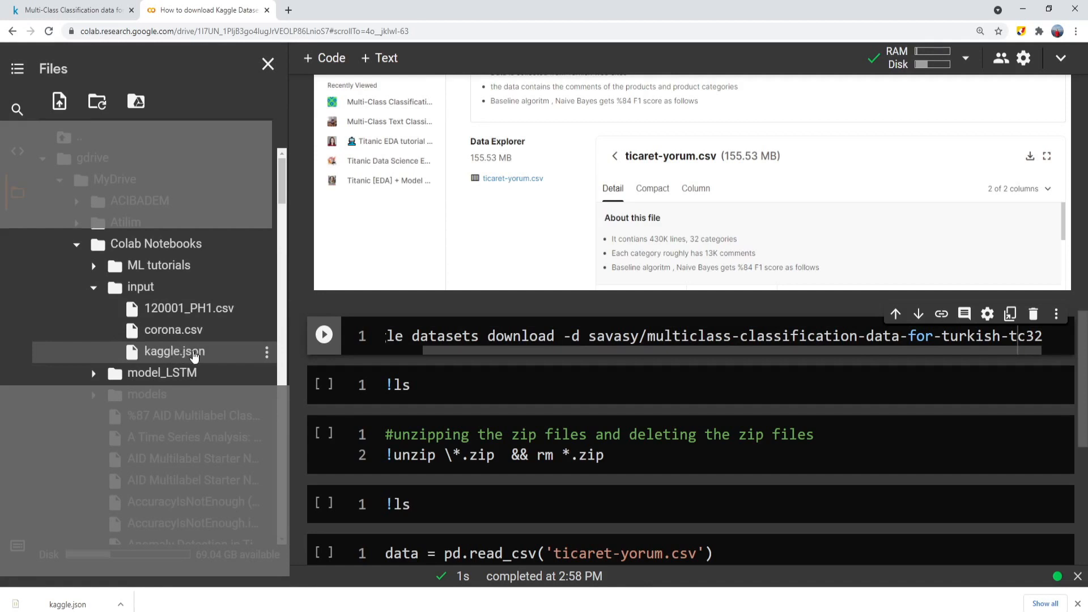
{"action": "mouse_move", "coordinate": [324, 336]}
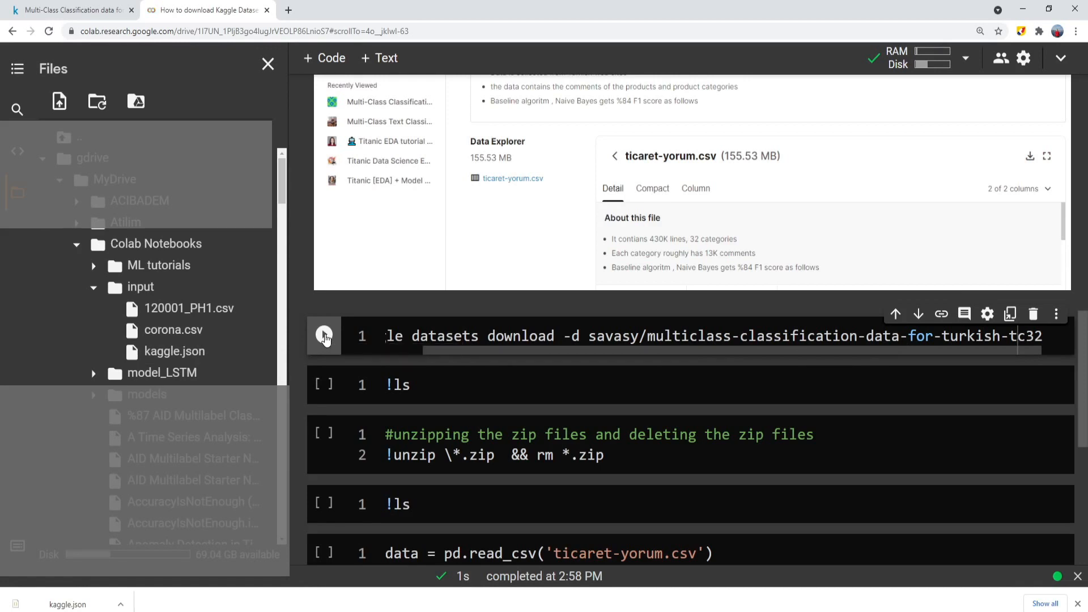
{"action": "left_click", "coordinate": [324, 336]}
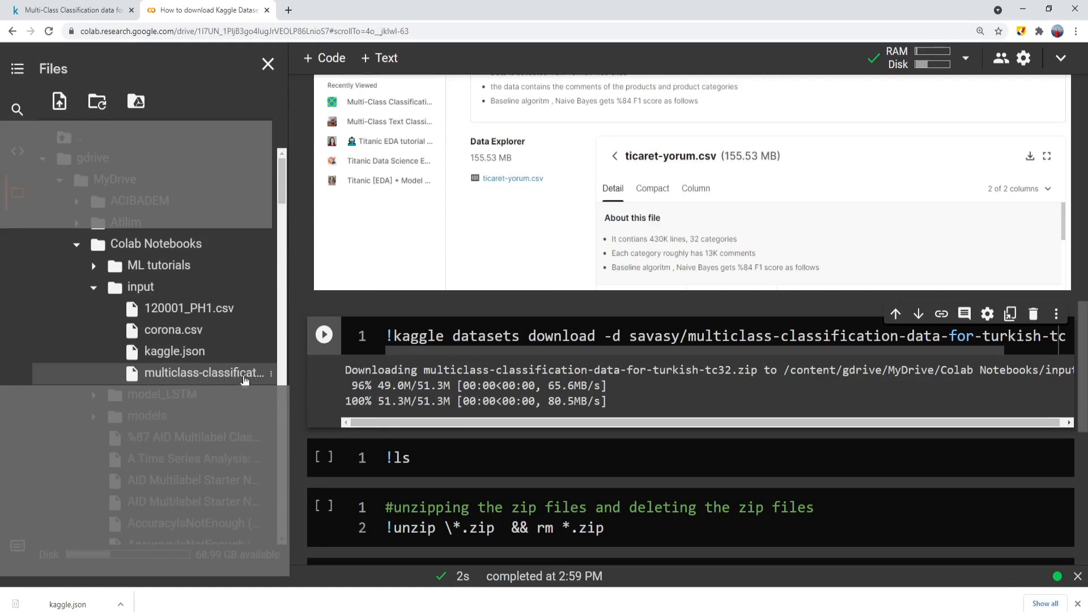
List the input folder with !ls to confirm the TC32 zip is there.
{"action": "left_click", "coordinate": [323, 457]}
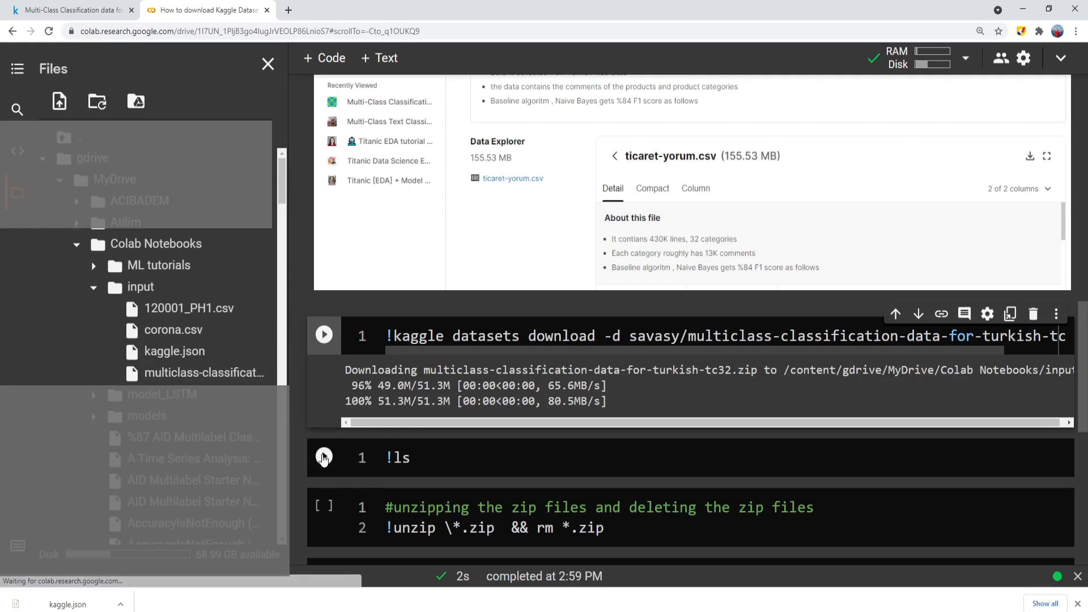
{"action": "left_click", "coordinate": [322, 457]}
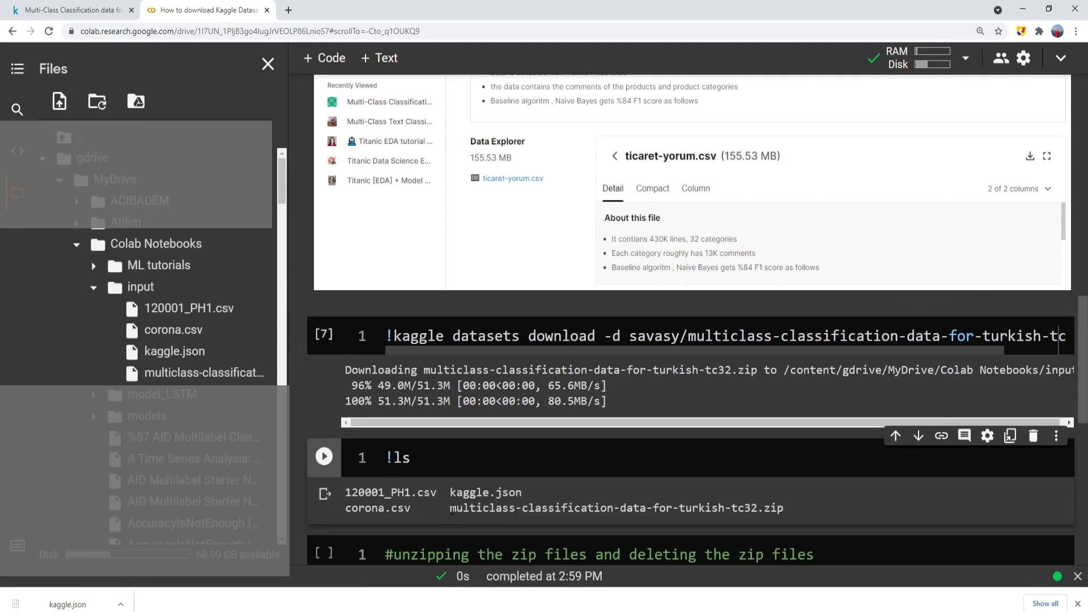
{"action": "double_click", "coordinate": [615, 507]}
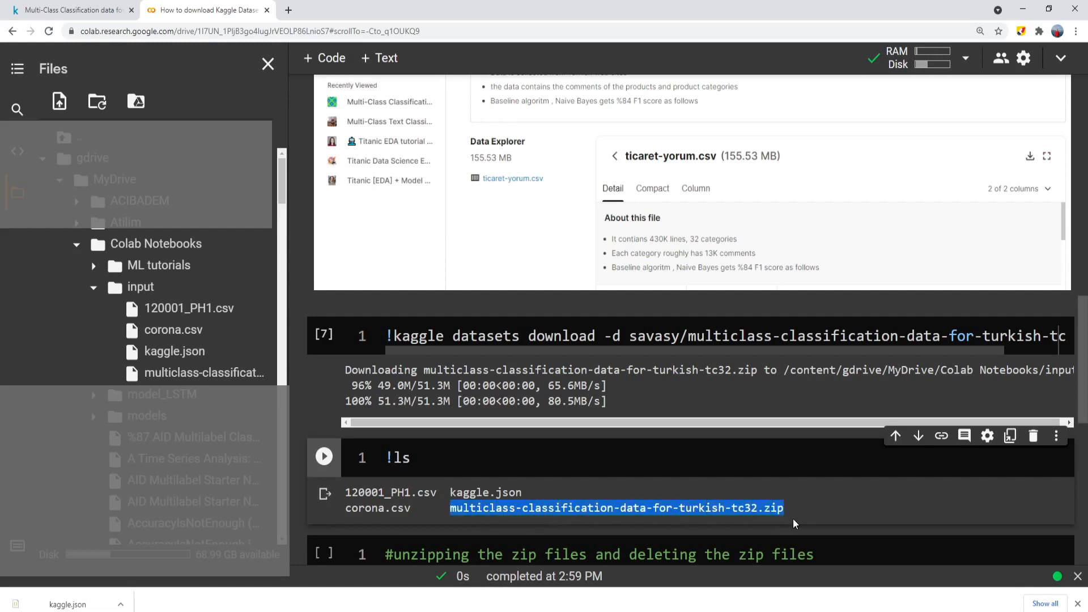
{"action": "mouse_move", "coordinate": [773, 524]}
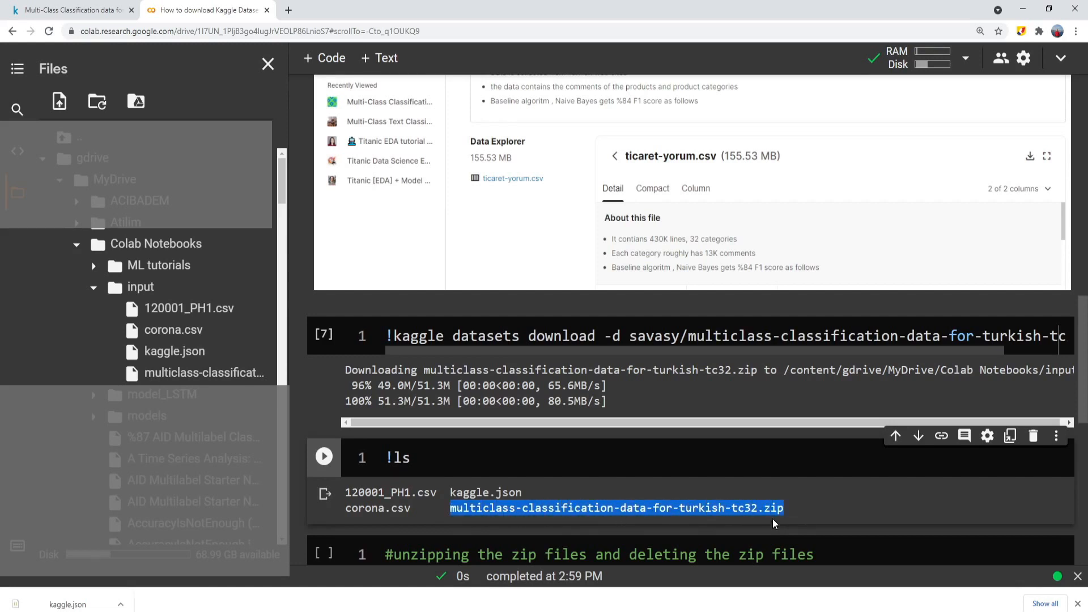
{"action": "scroll", "scroll_direction": "down", "scroll_amount": 3}
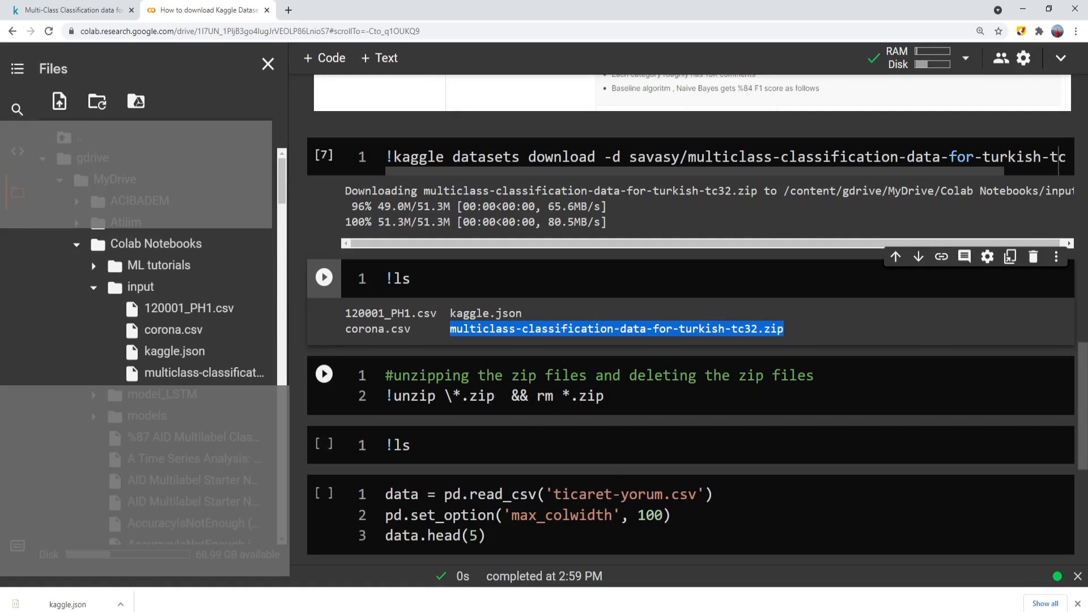
{"action": "mouse_move", "coordinate": [324, 373]}
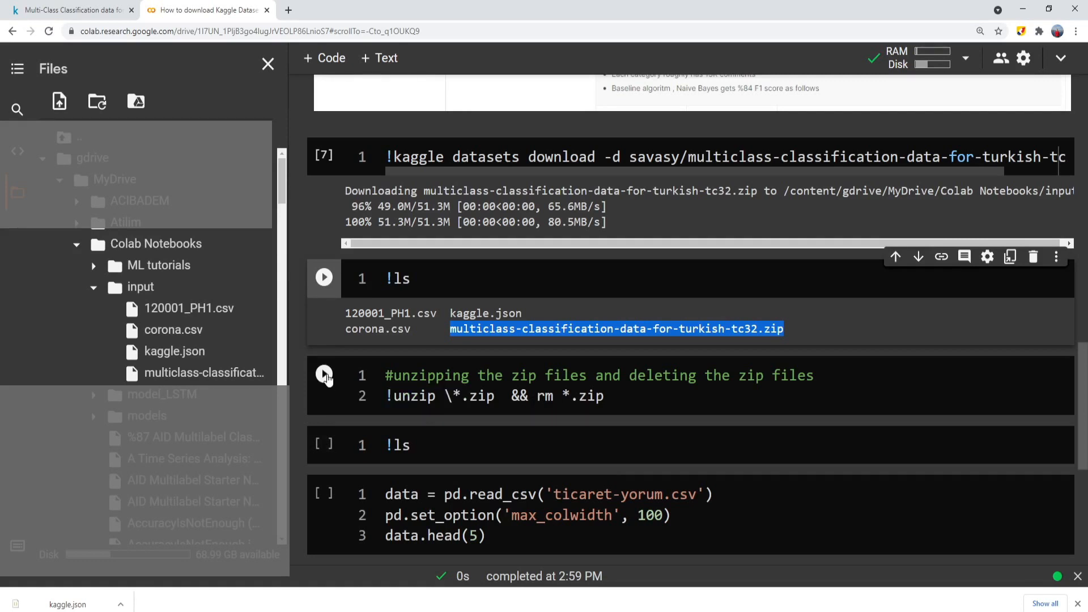
Run !unzip \*.zip && rm *.zip to extract ticaret-yorum.csv and remove the archive.
{"action": "left_click", "coordinate": [324, 375]}
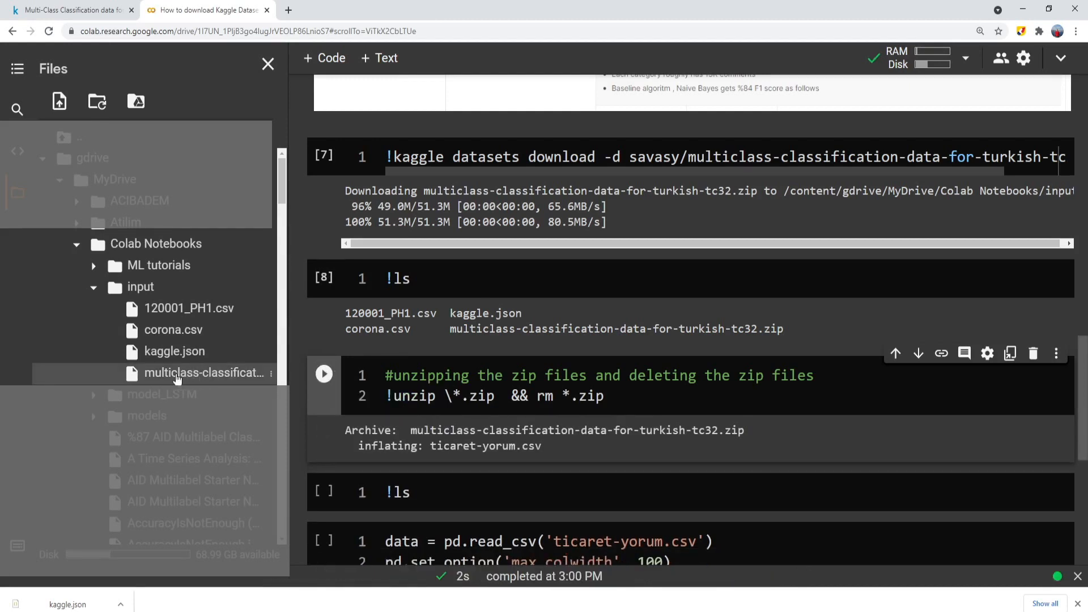
{"action": "mouse_move", "coordinate": [166, 376]}
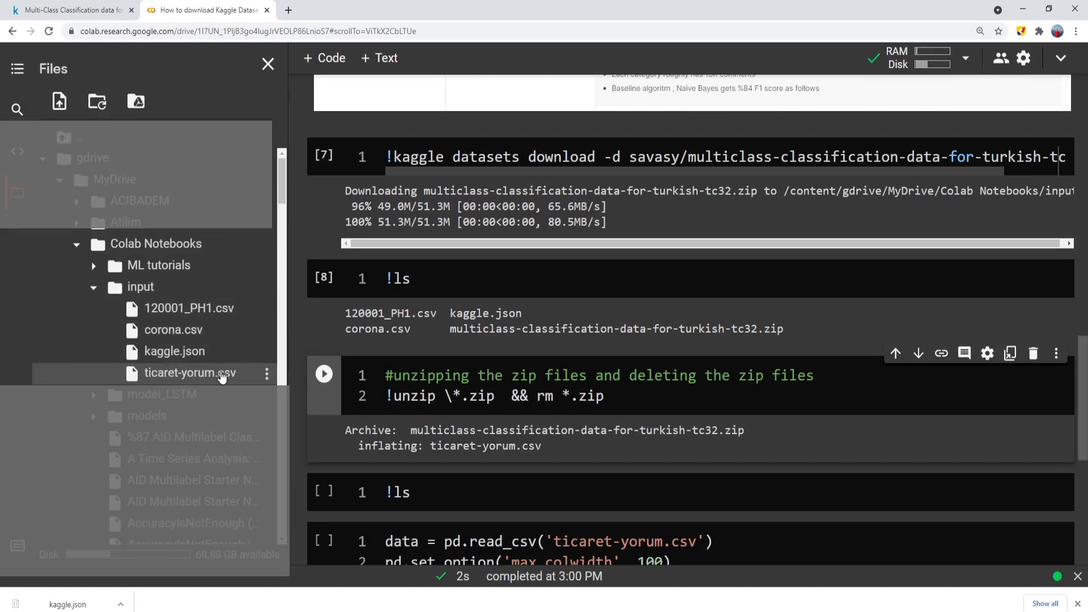
{"action": "mouse_move", "coordinate": [212, 377]}
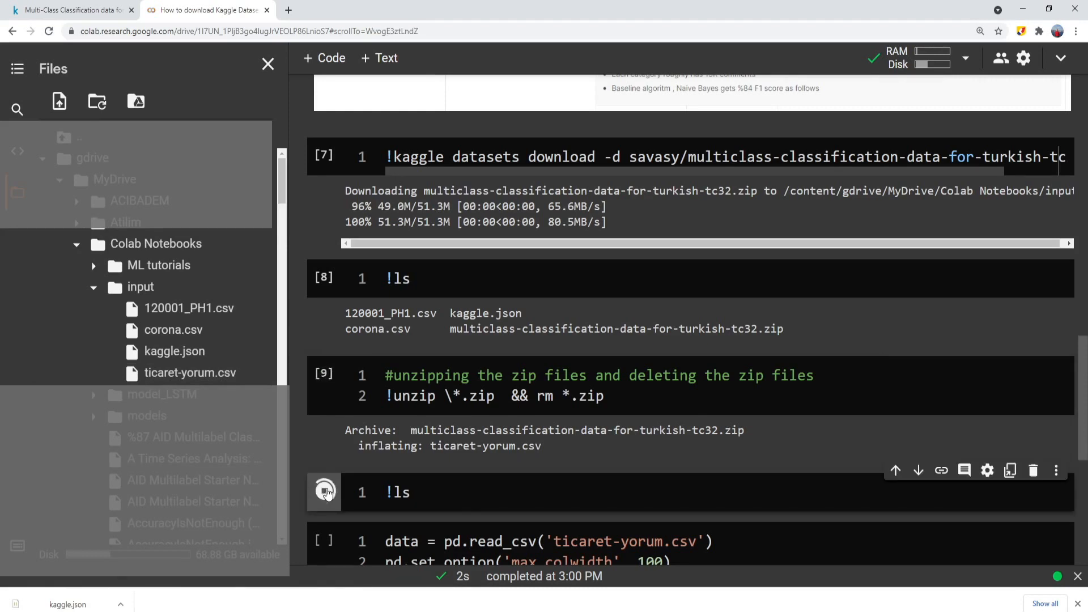
List the input folder again showing ticaret-yorum.csv with no zip left.
{"action": "left_click", "coordinate": [324, 491]}
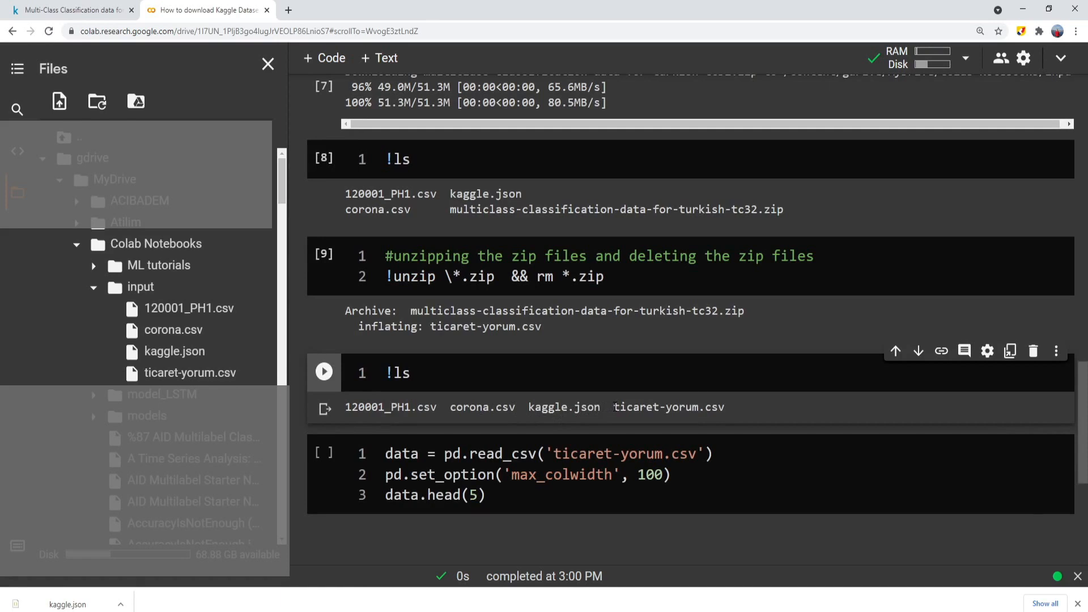
{"action": "double_click", "coordinate": [668, 406]}
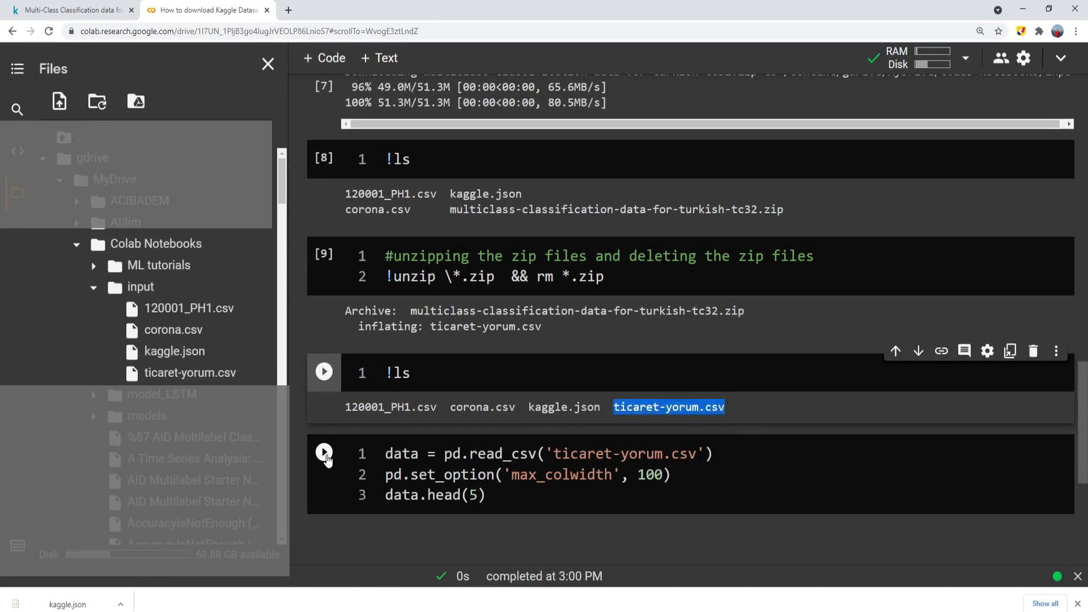
Run pd.read_csv on ticaret-yorum.csv and show data.head(5) with category and text columns.
{"action": "left_click", "coordinate": [323, 372]}
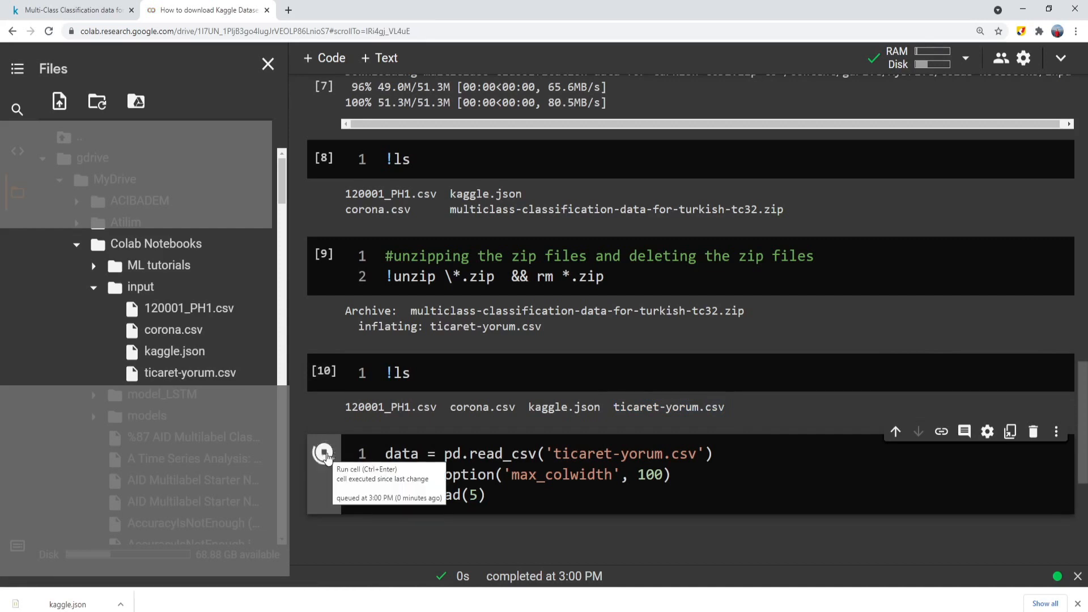
{"action": "left_click", "coordinate": [323, 453]}
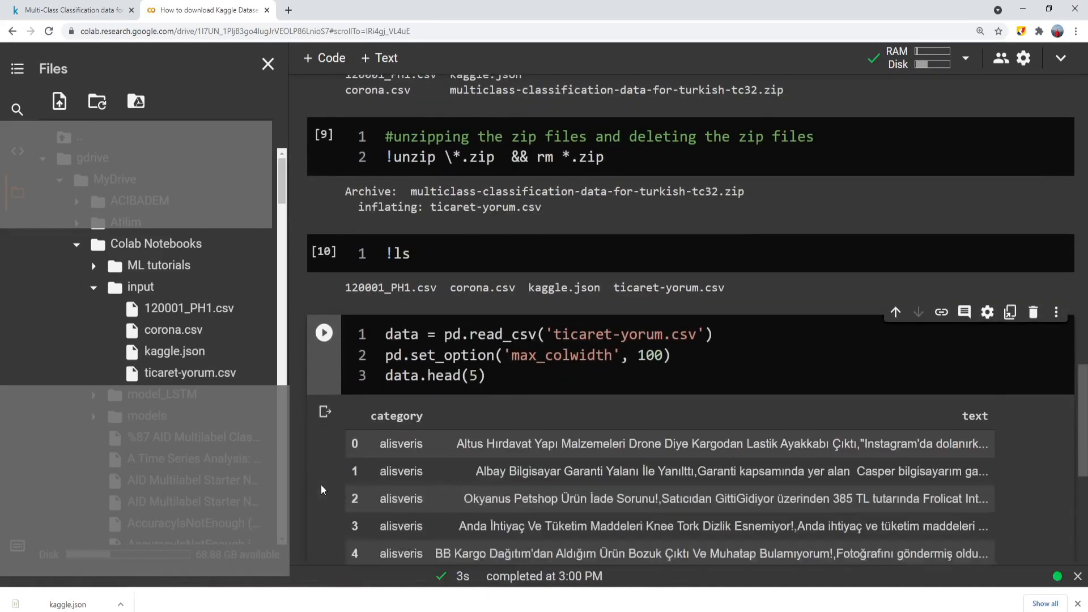
{"action": "scroll", "scroll_direction": "down", "scroll_amount": 3}
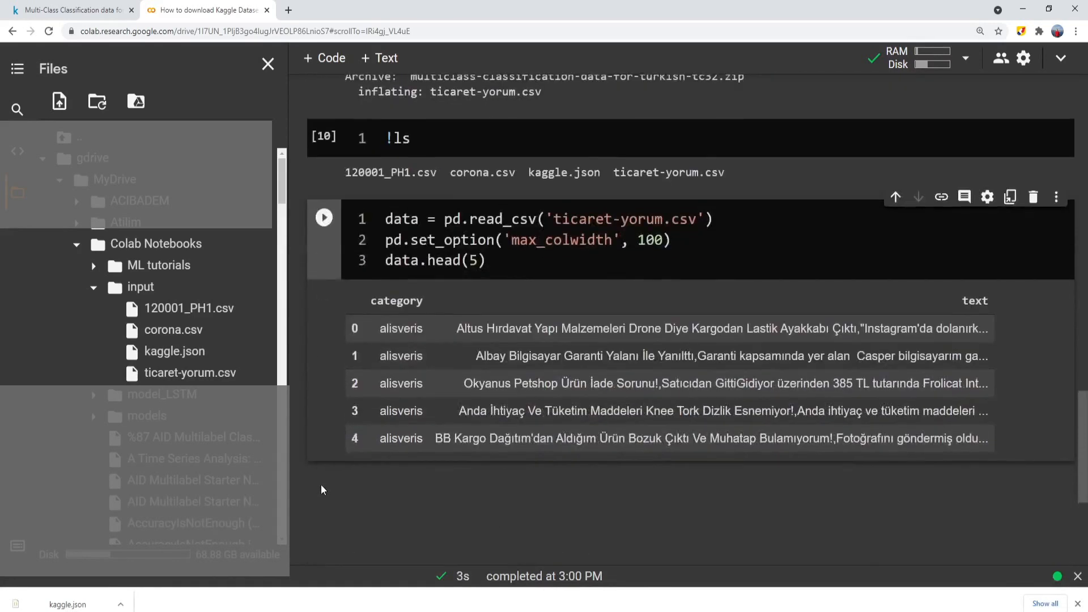
{"action": "scroll", "scroll_direction": "down", "scroll_amount": 3}
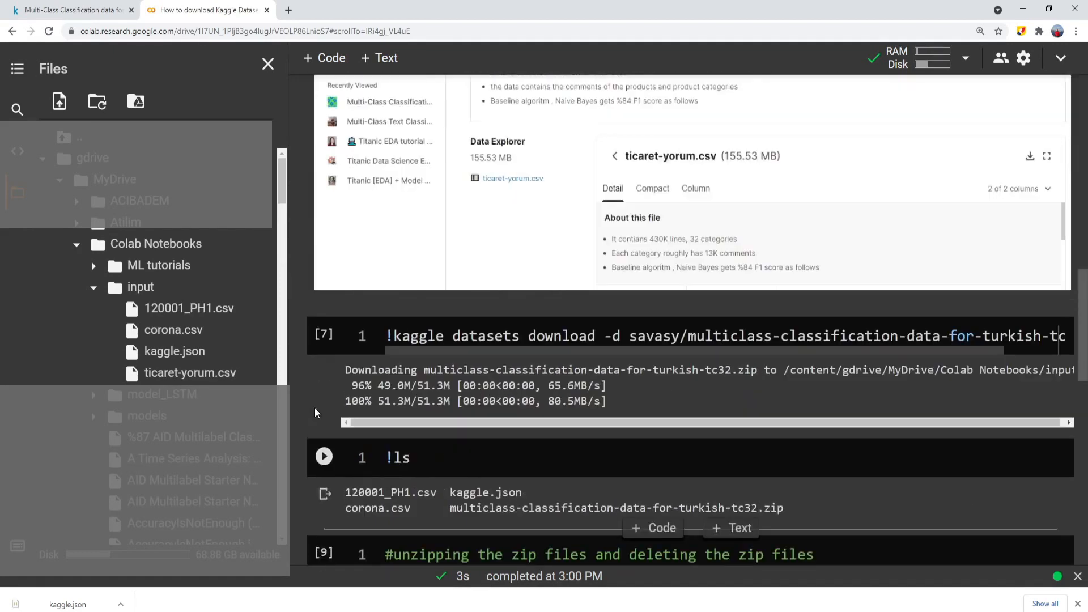
{"action": "left_click", "coordinate": [323, 335]}
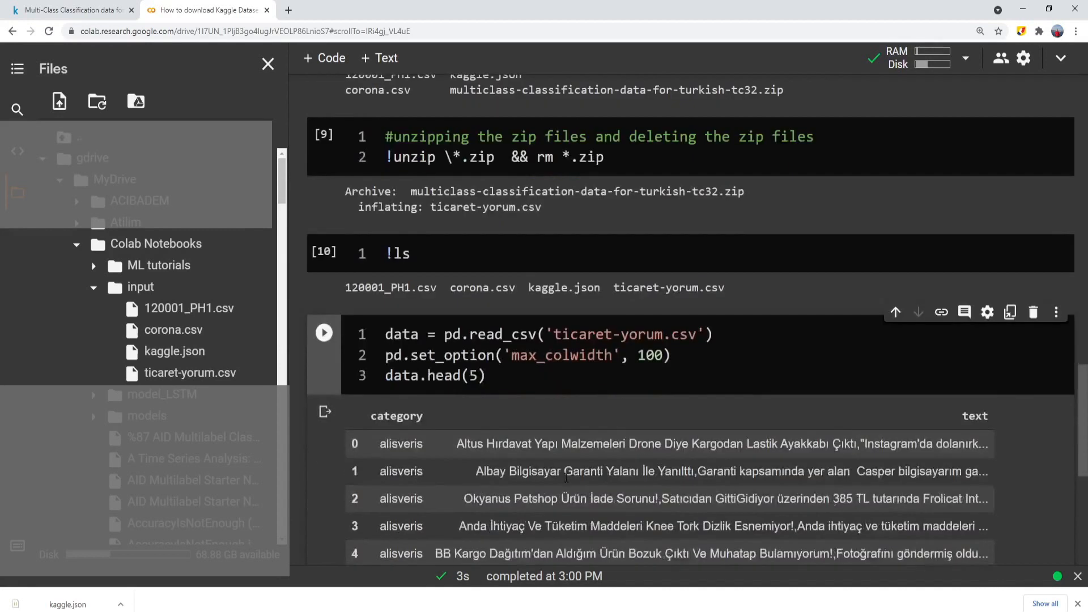
{"action": "scroll", "scroll_direction": "down", "scroll_amount": 3}
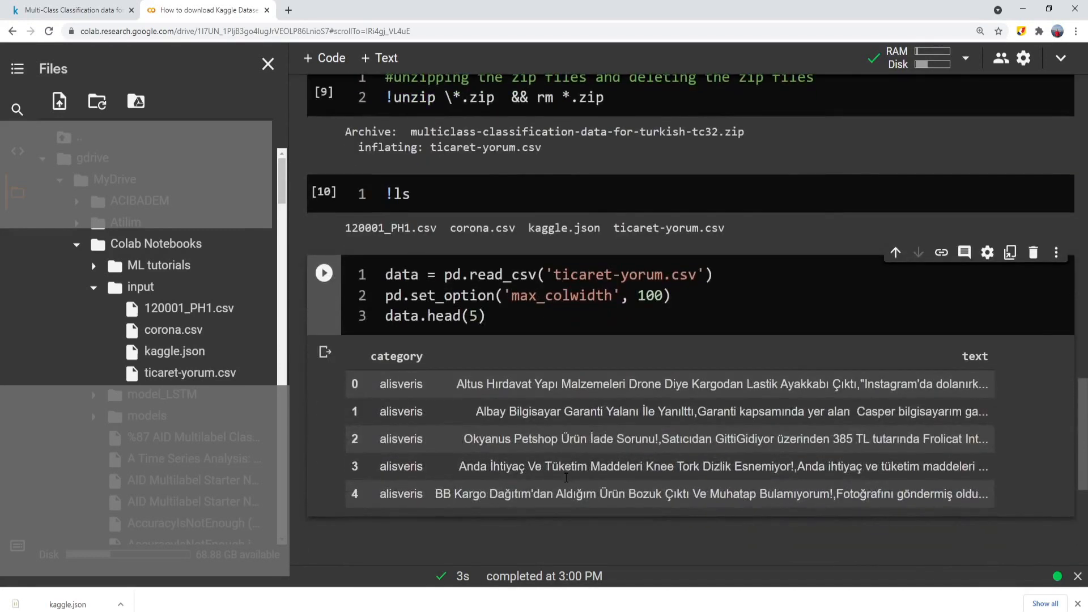